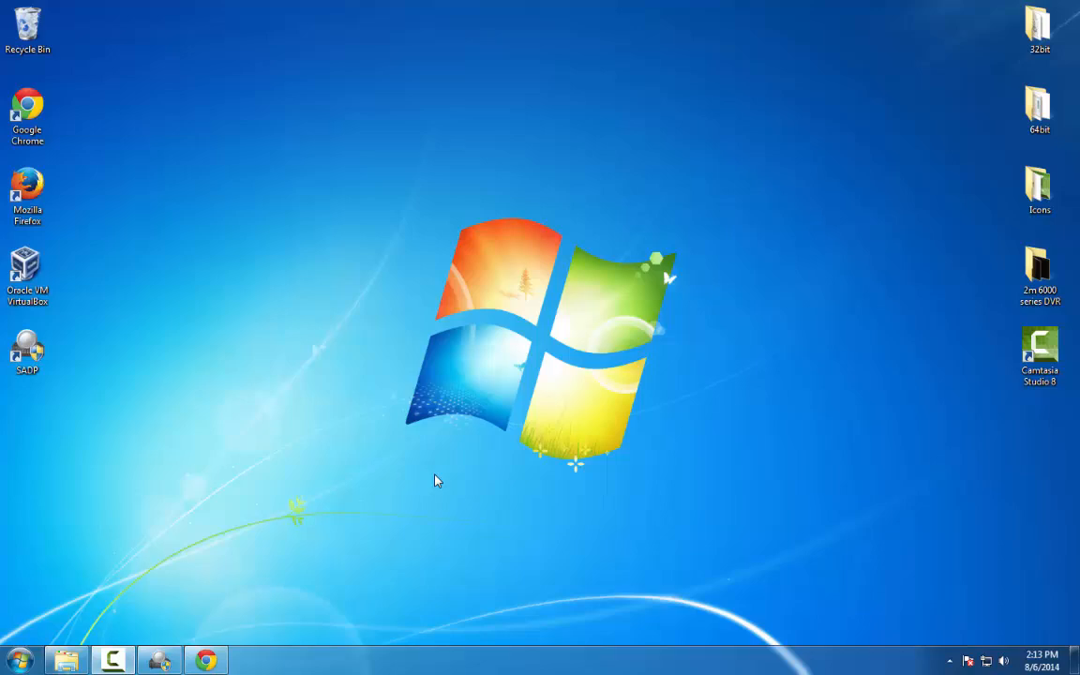
mouse_move(405, 525)
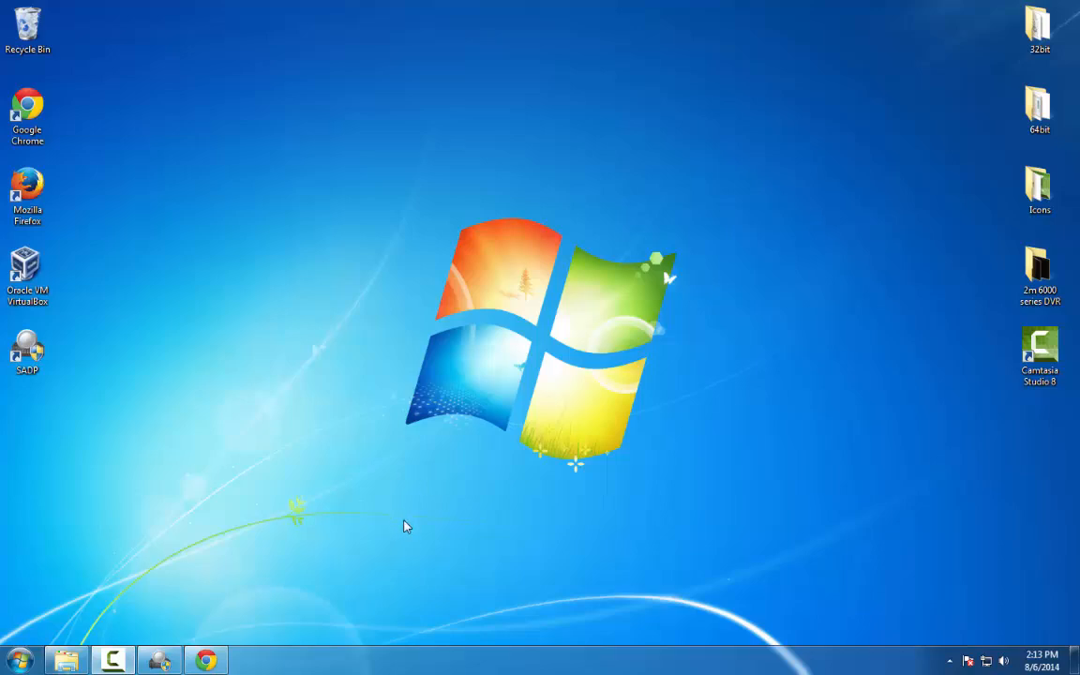
mouse_move(405, 536)
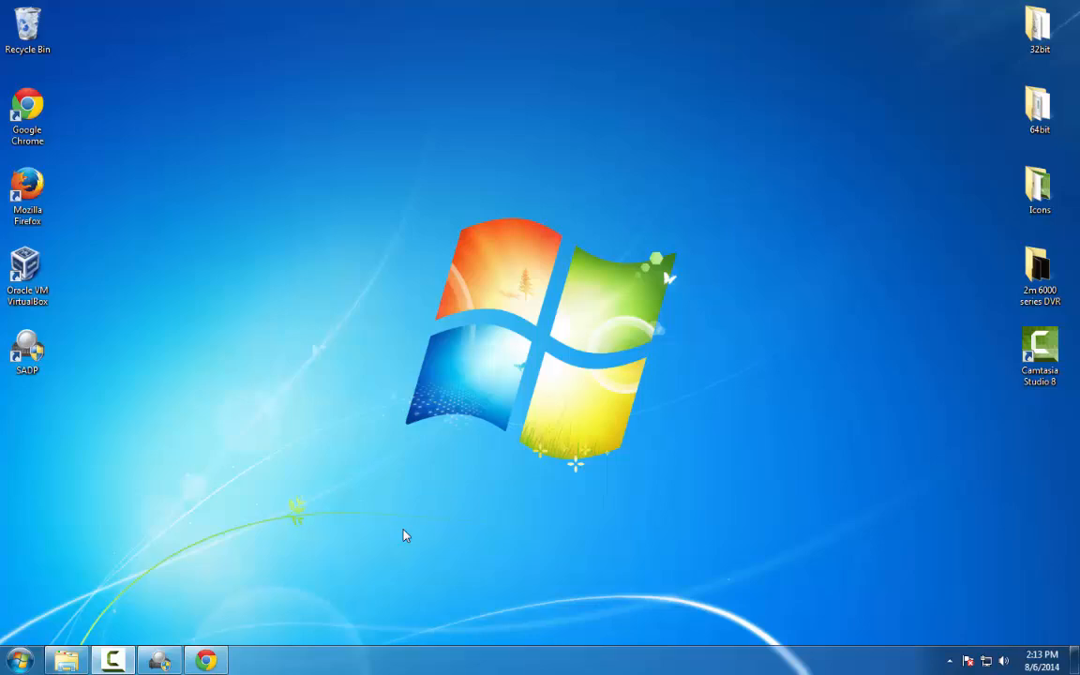
mouse_move(385, 540)
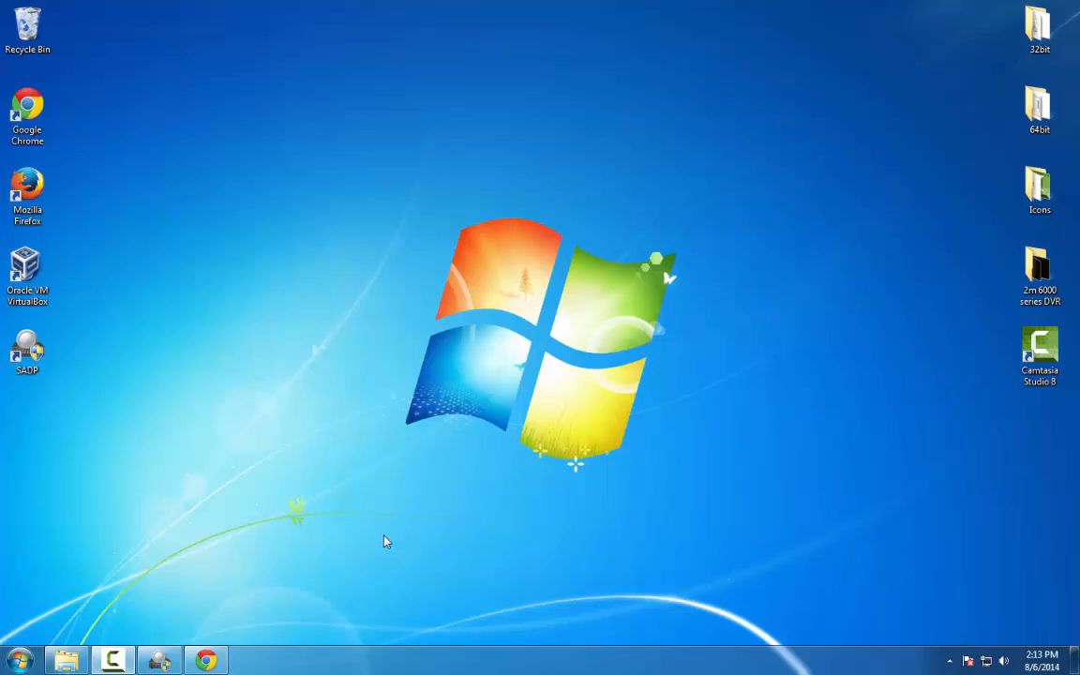
mouse_move(366, 525)
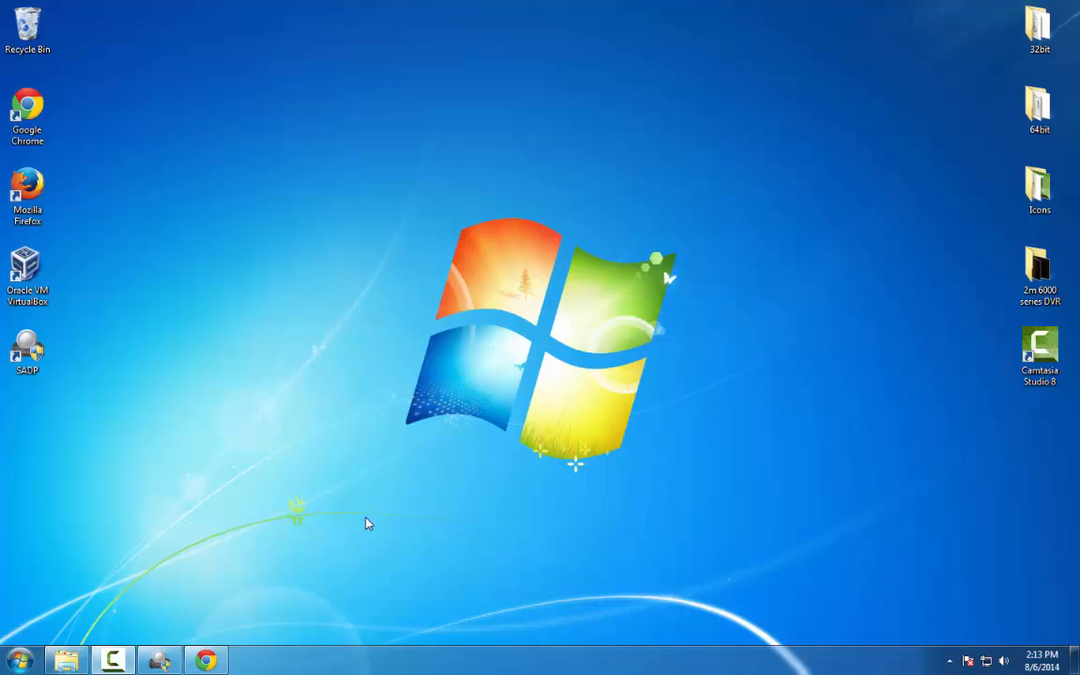
mouse_move(364, 519)
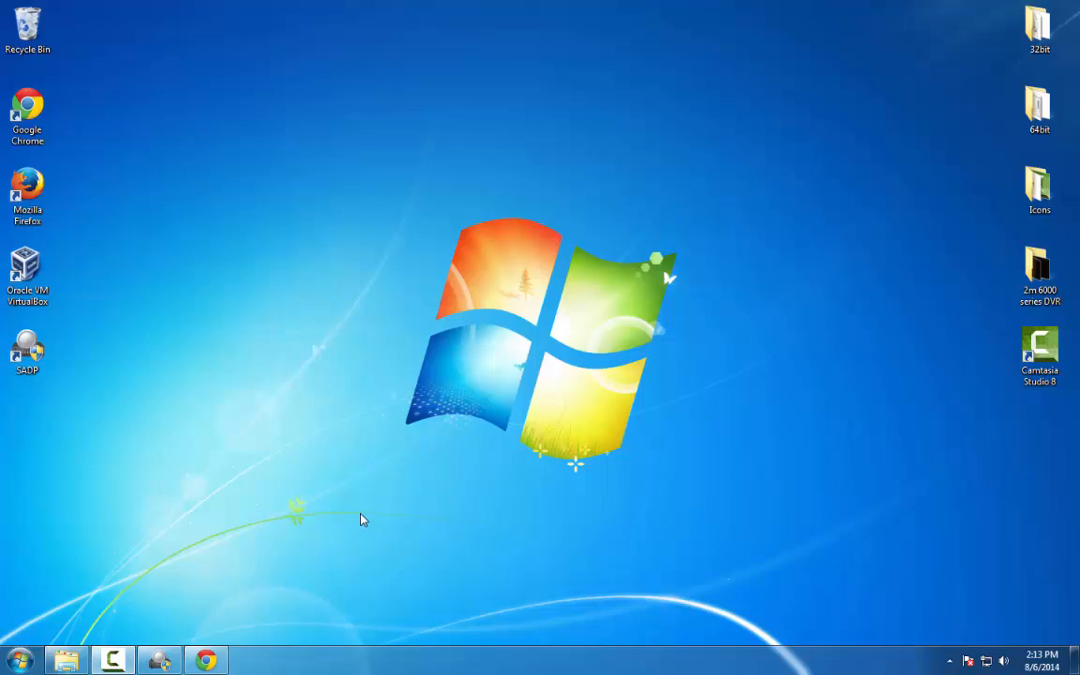
mouse_move(608, 624)
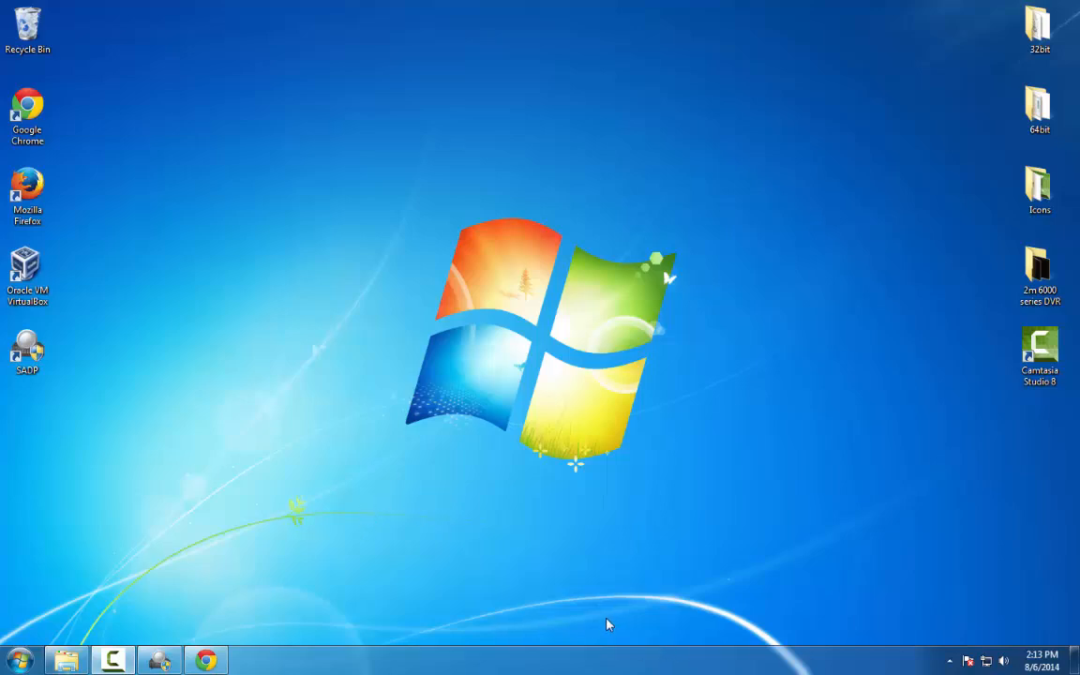
mouse_move(441, 433)
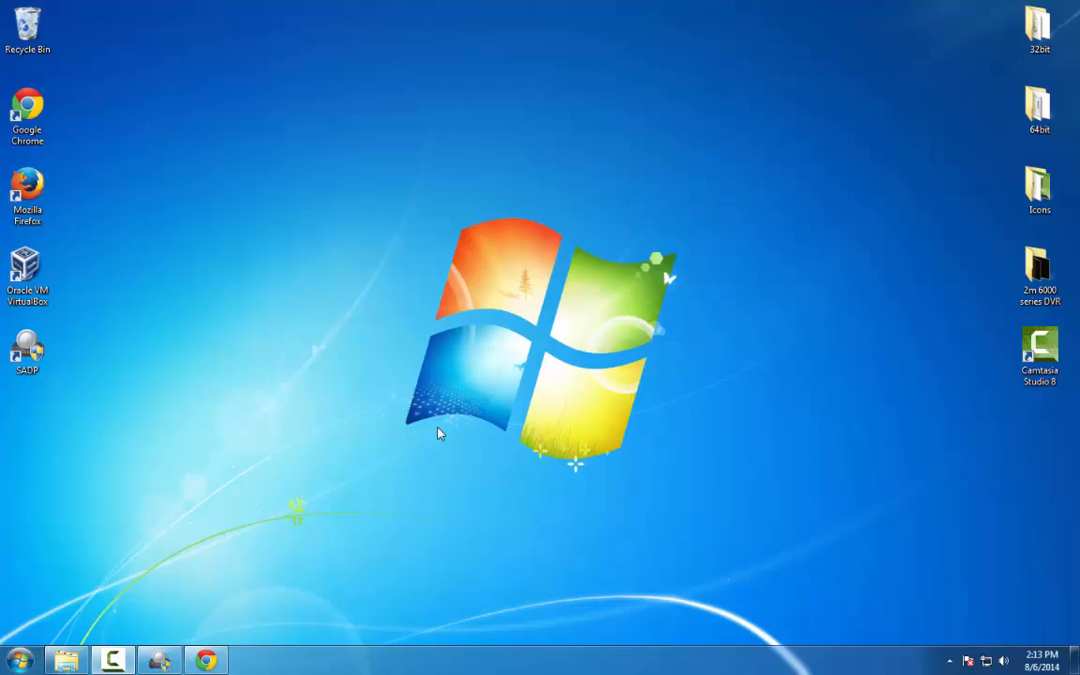
Step: Launch SADP and select the DS-2CD2032-I camera at 192.0.0.64 for network parameter editing
click(206, 660)
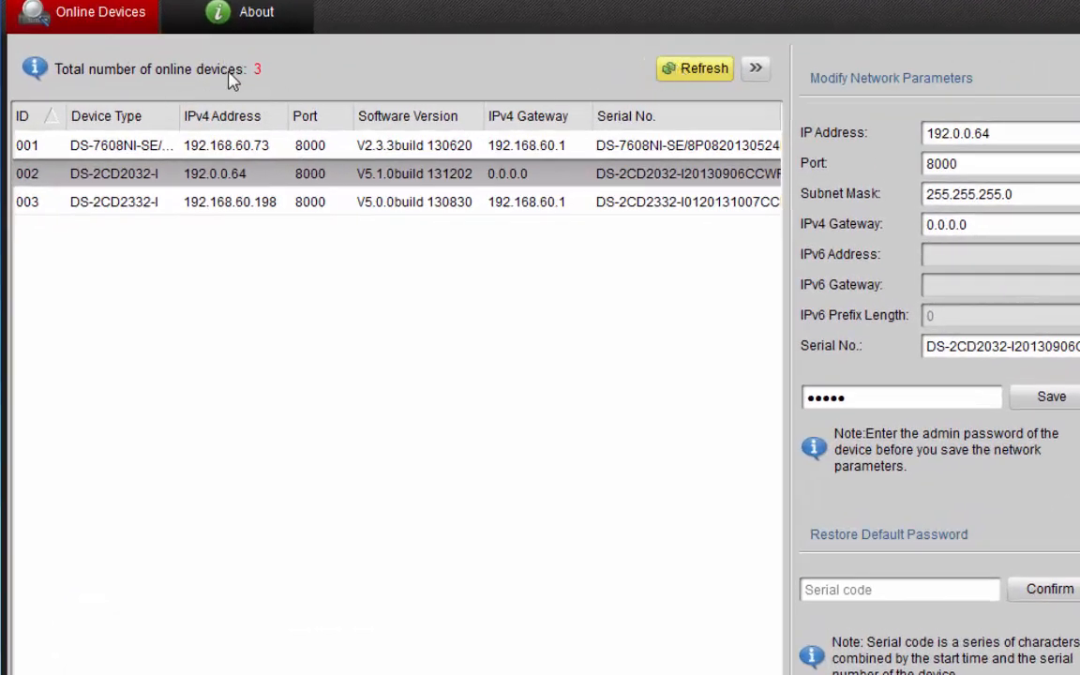
mouse_move(242, 127)
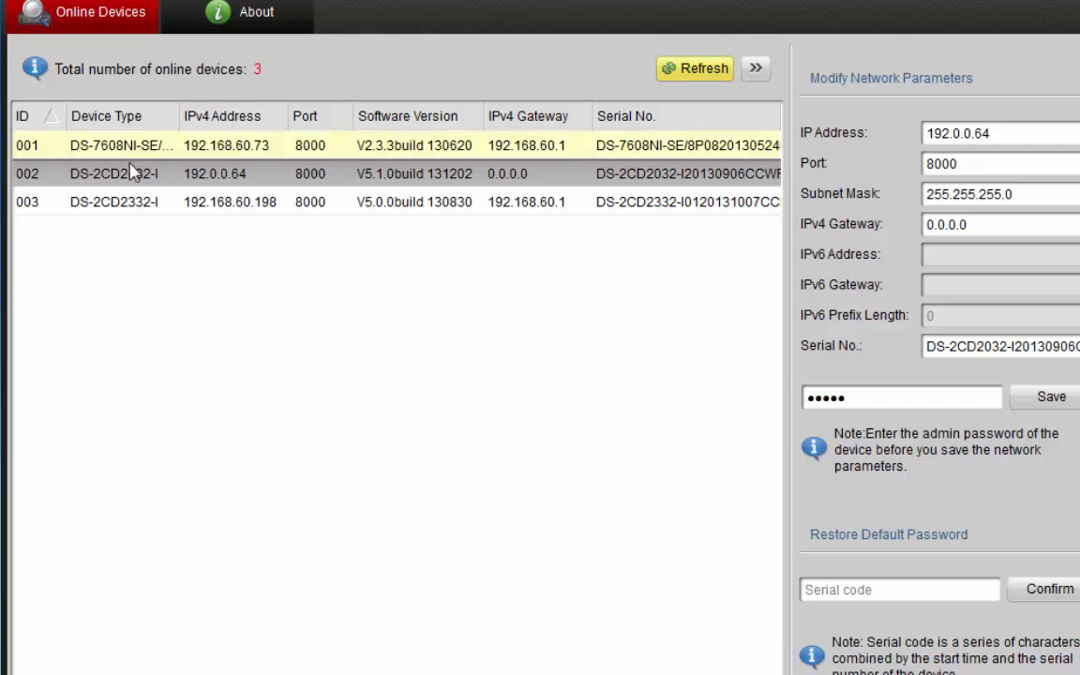
click(112, 203)
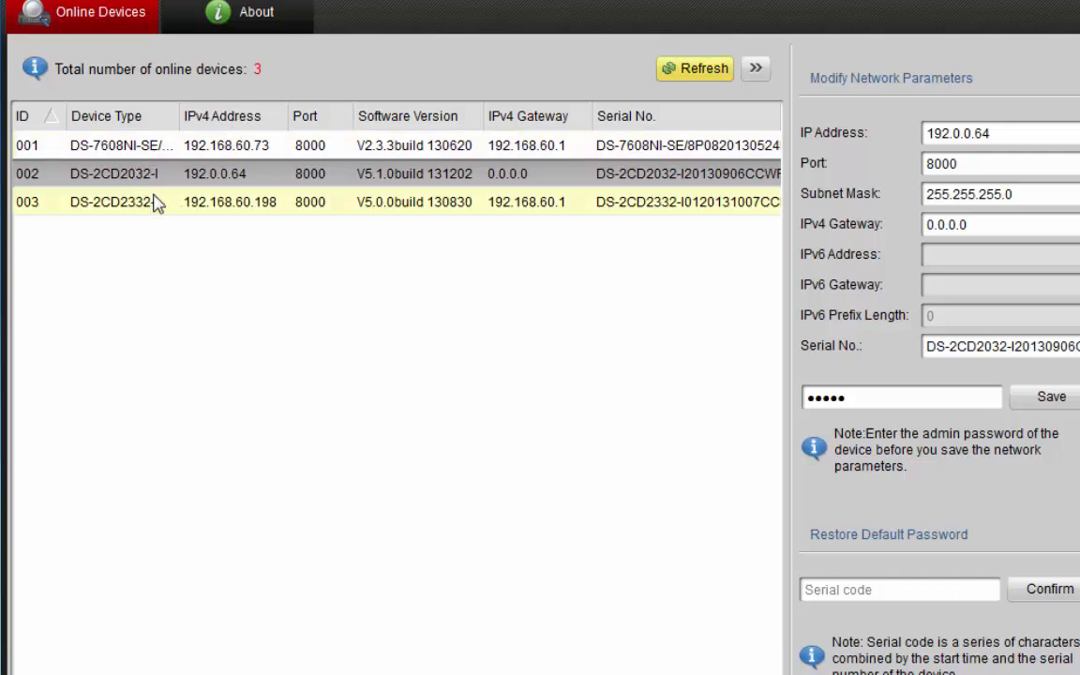
click(113, 173)
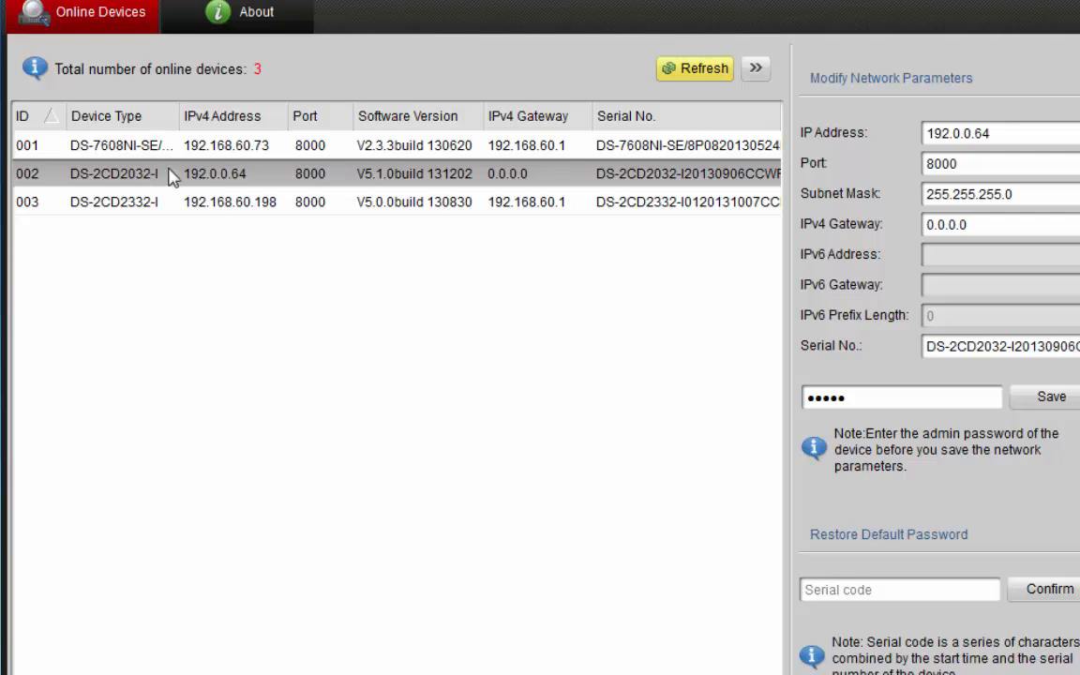
mouse_move(214, 180)
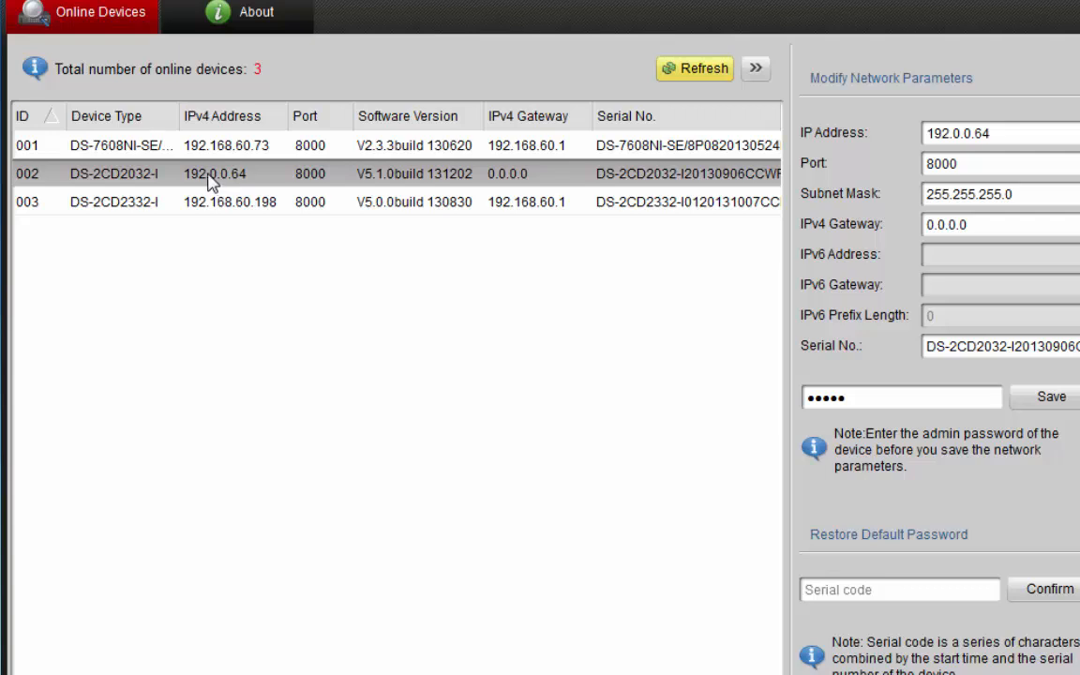
mouse_move(203, 178)
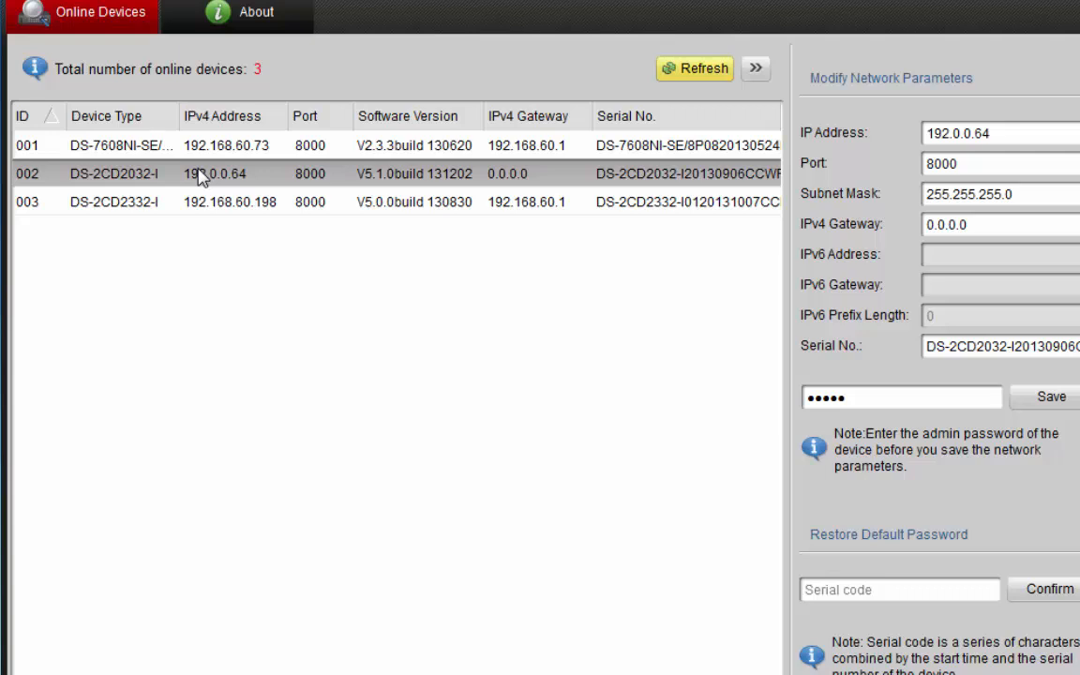
mouse_move(186, 178)
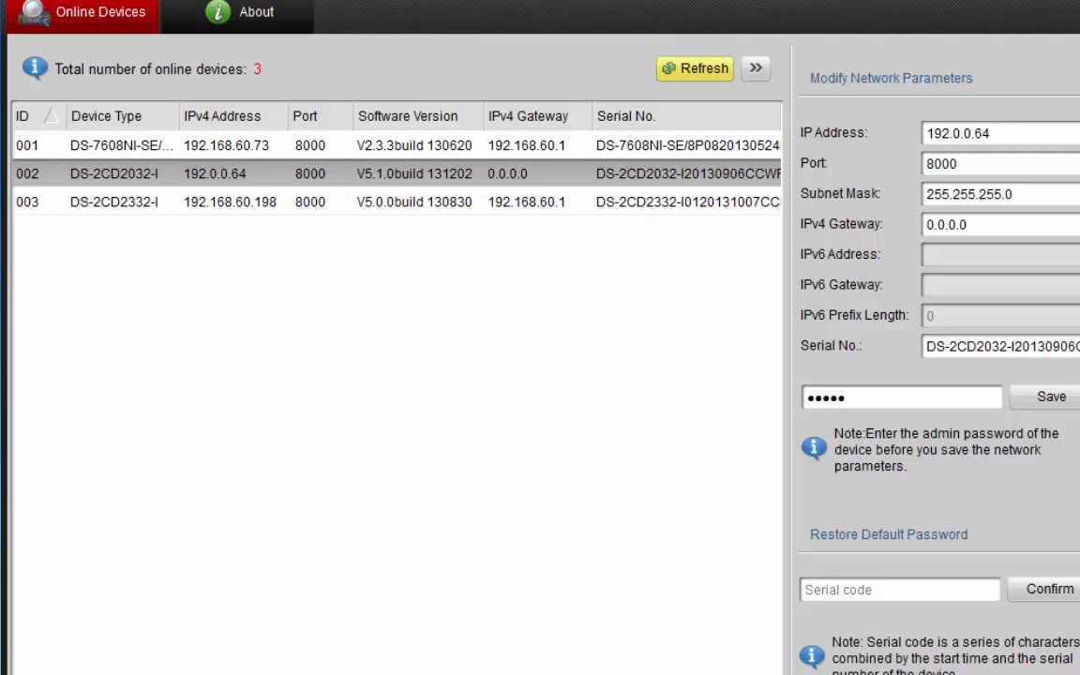
mouse_move(482, 424)
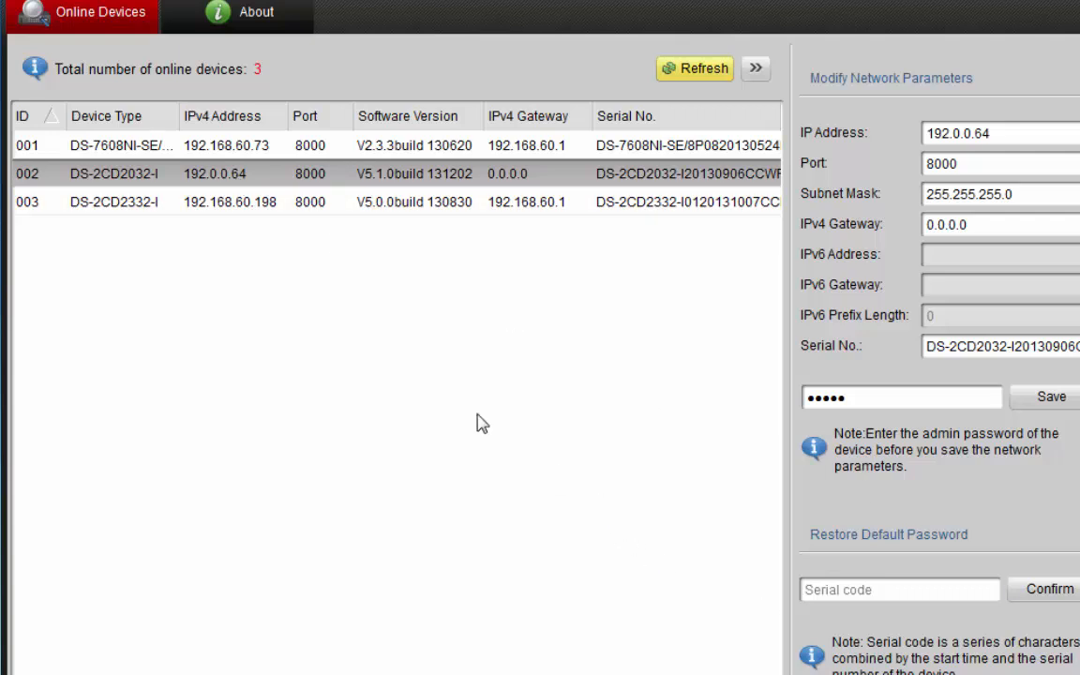
mouse_move(304, 189)
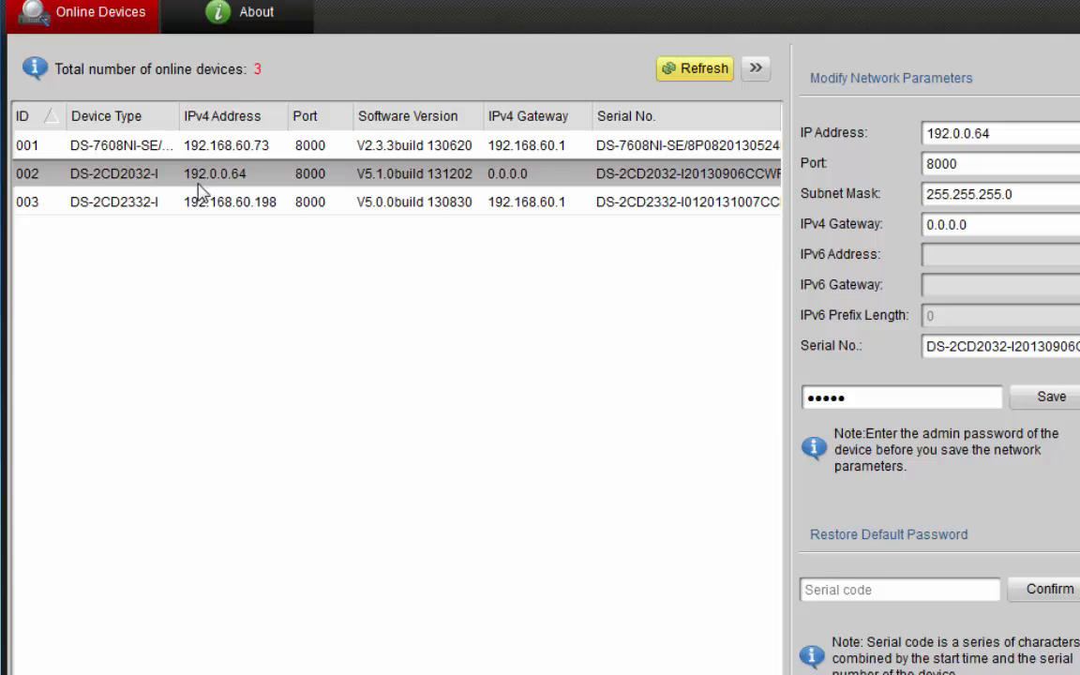
mouse_move(210, 178)
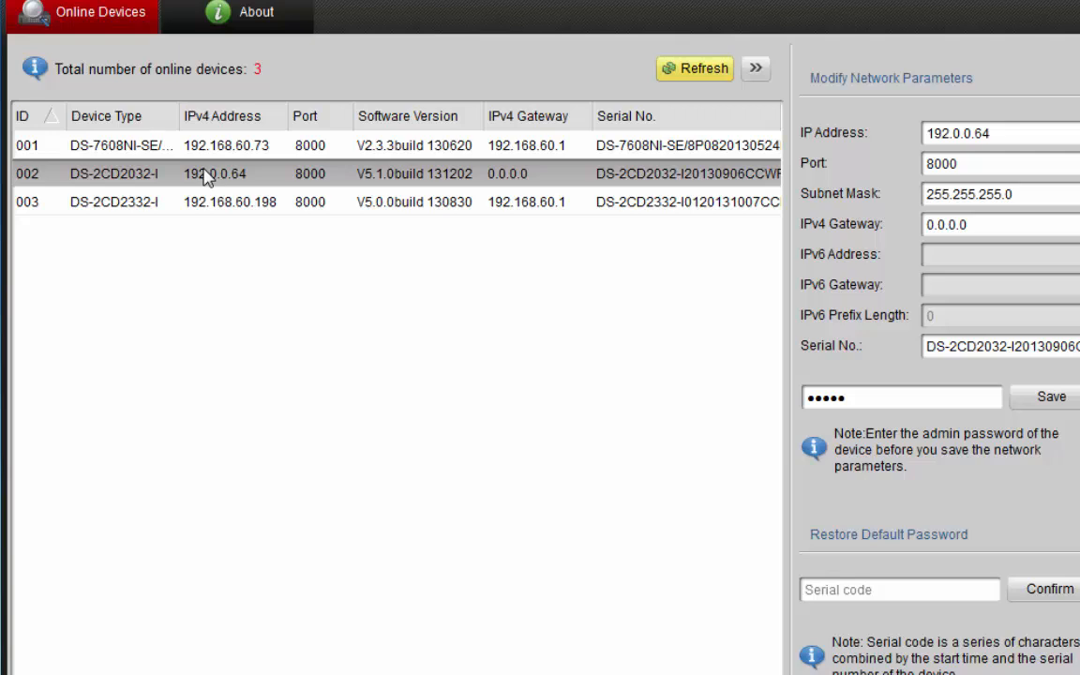
mouse_move(360, 73)
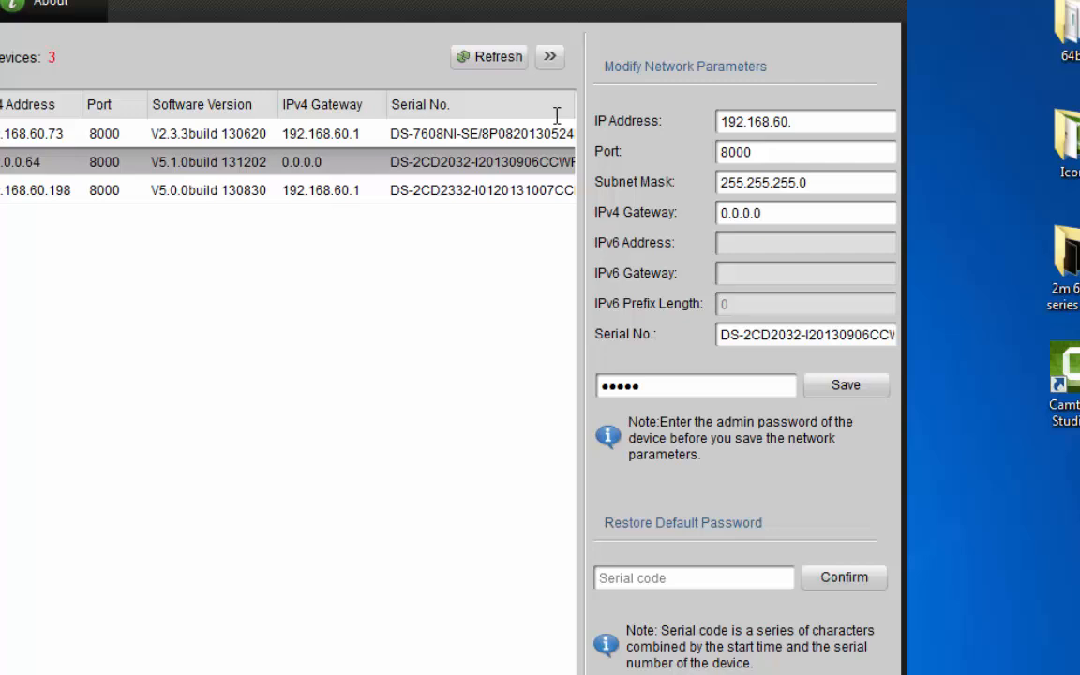
Step: Change the camera's IP address to 192.168.60.197 and dismiss the Windows colour-scheme warning
text(197)
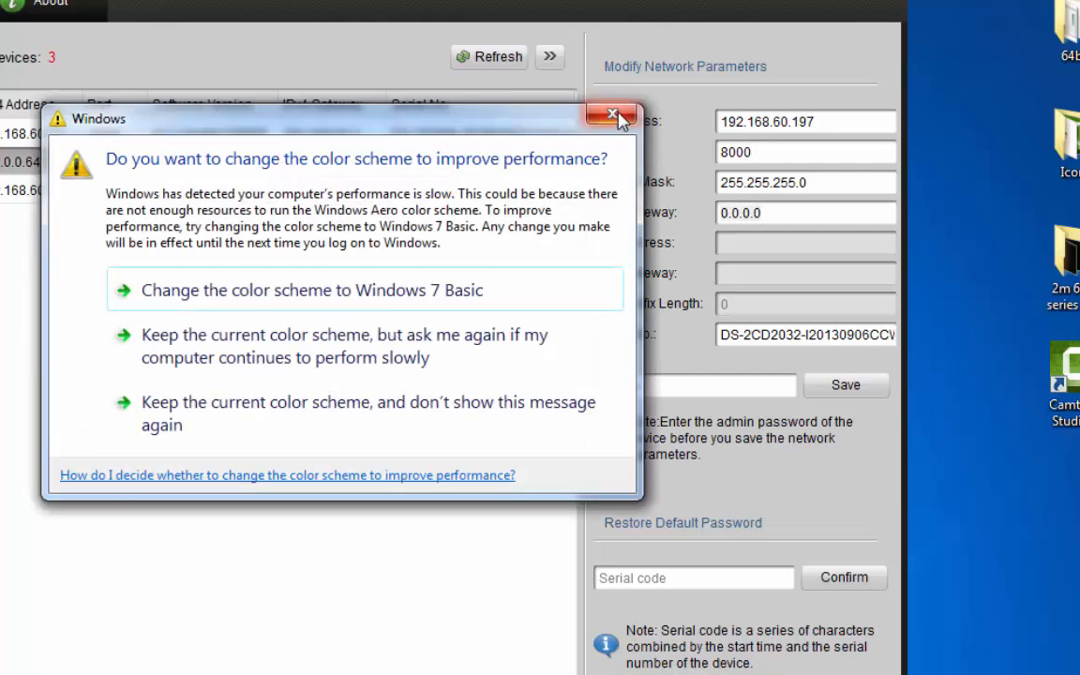
click(611, 116)
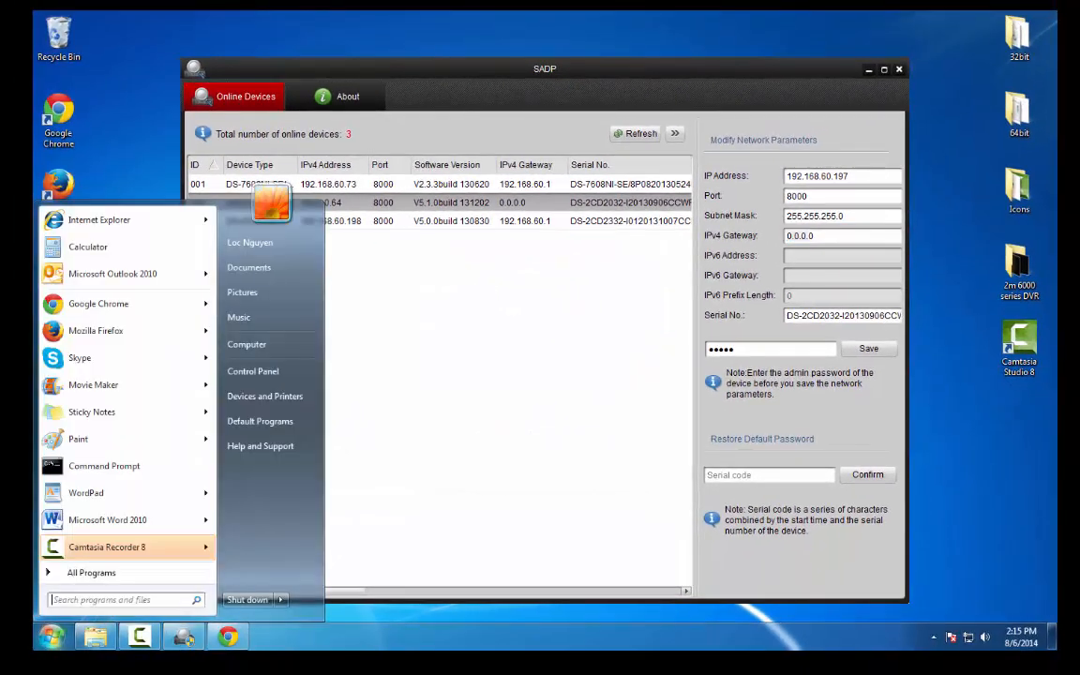
Step: Run ipconfig in Command Prompt, showing the PC at 192.168.60.180, mask 255.255.255.0, gateway 192.168.60.1
click(105, 465)
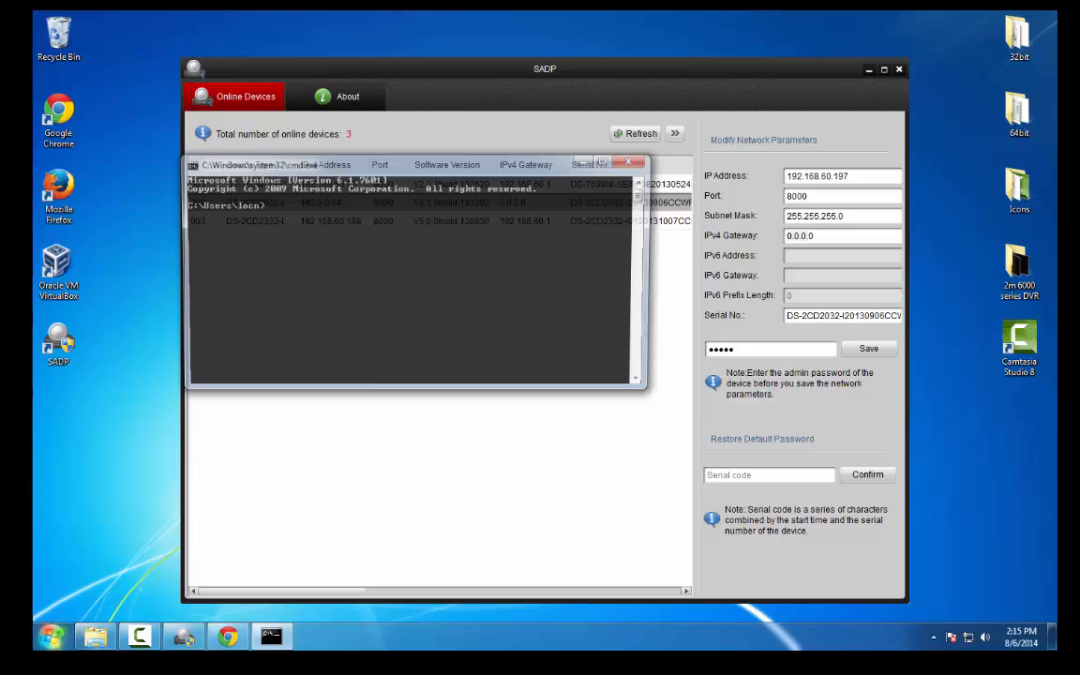
text(ip)
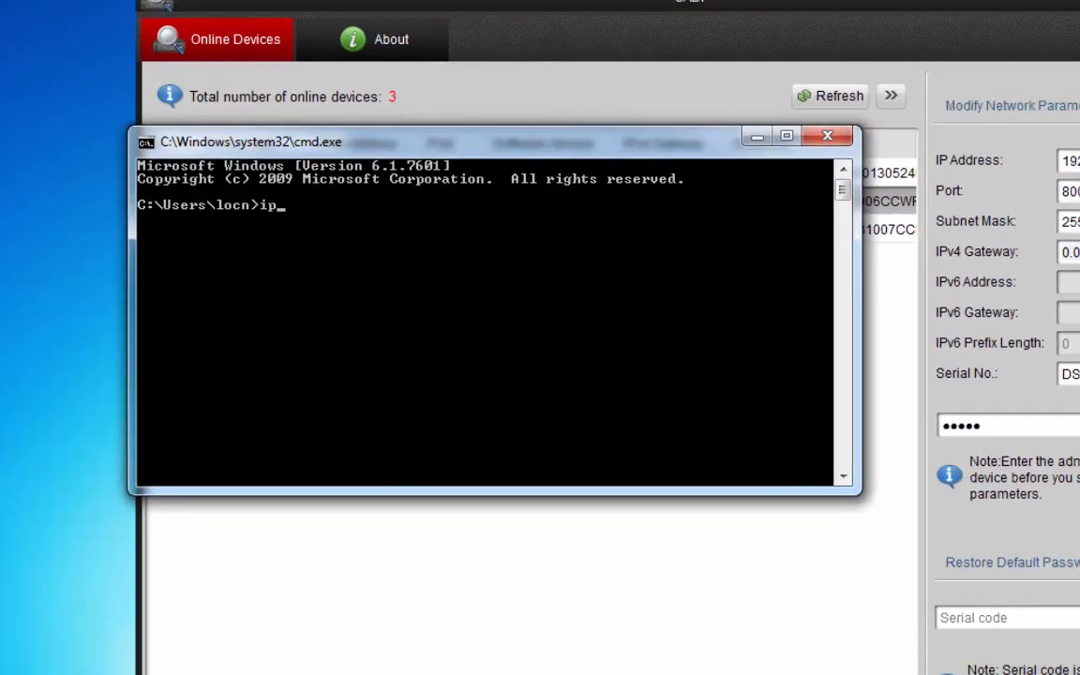
text(conf)
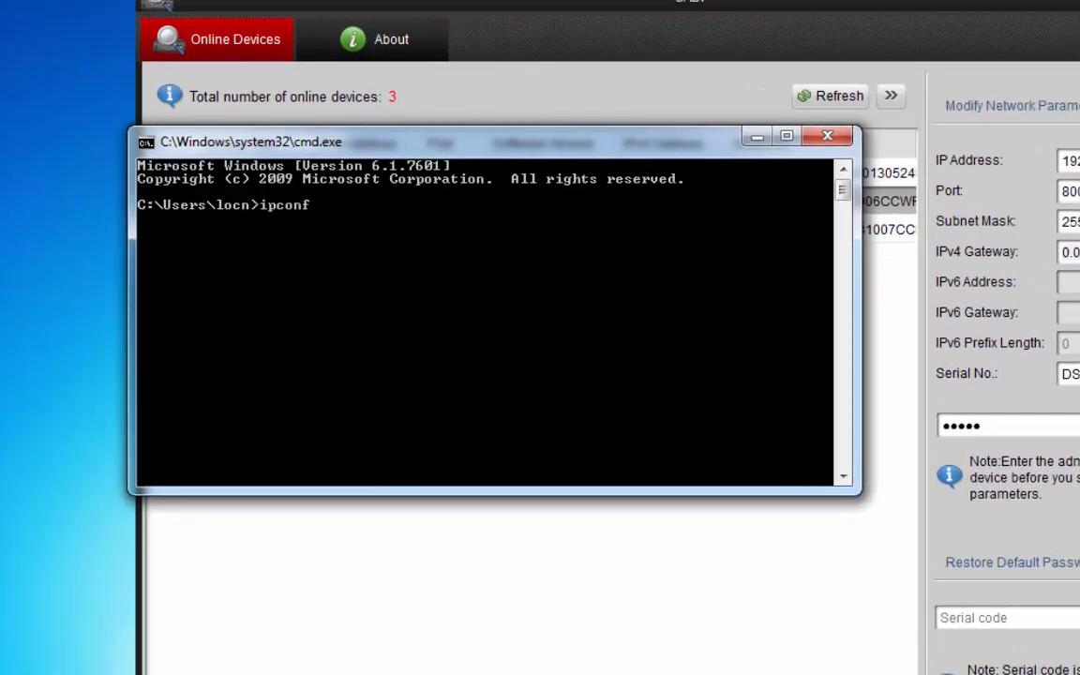
text(ig)
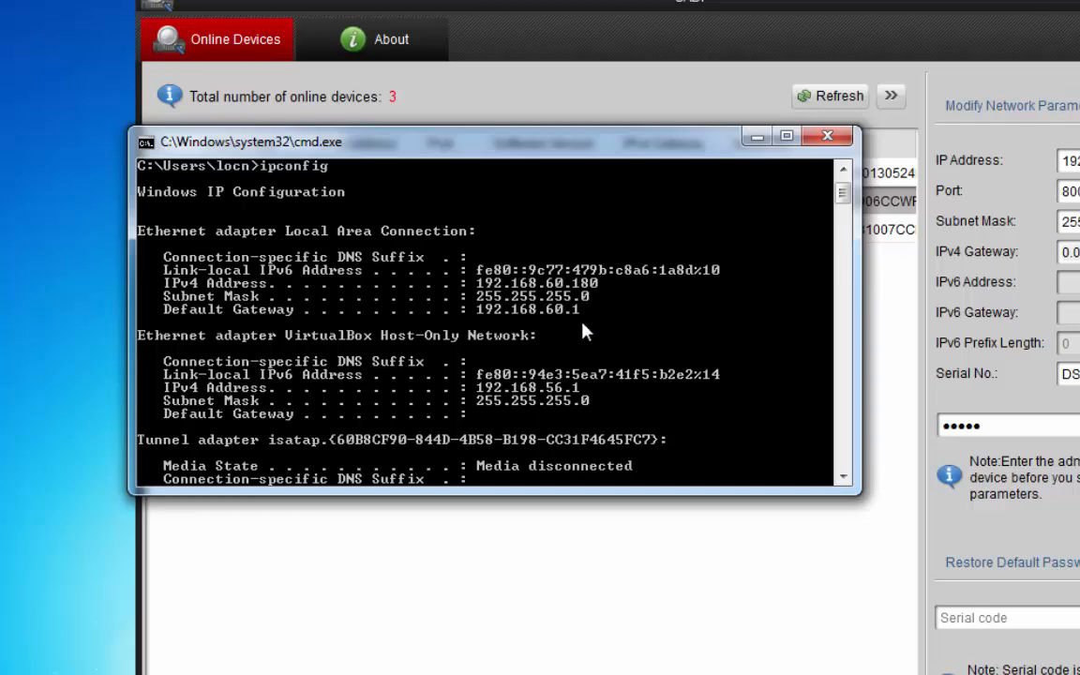
mouse_move(460, 319)
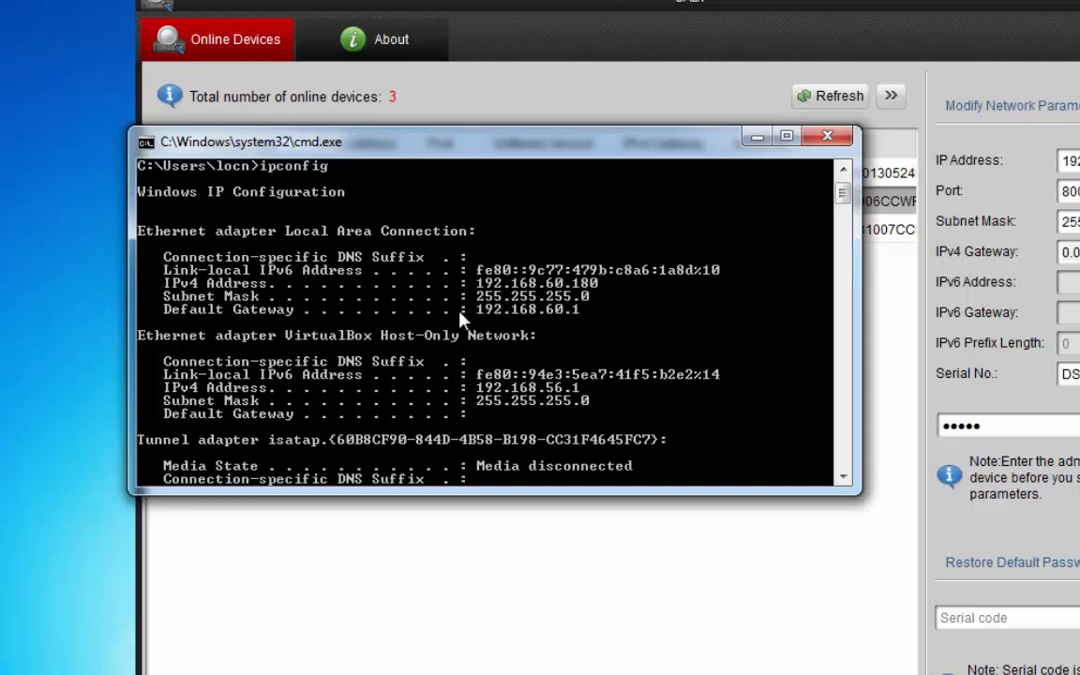
mouse_move(628, 317)
text(1)
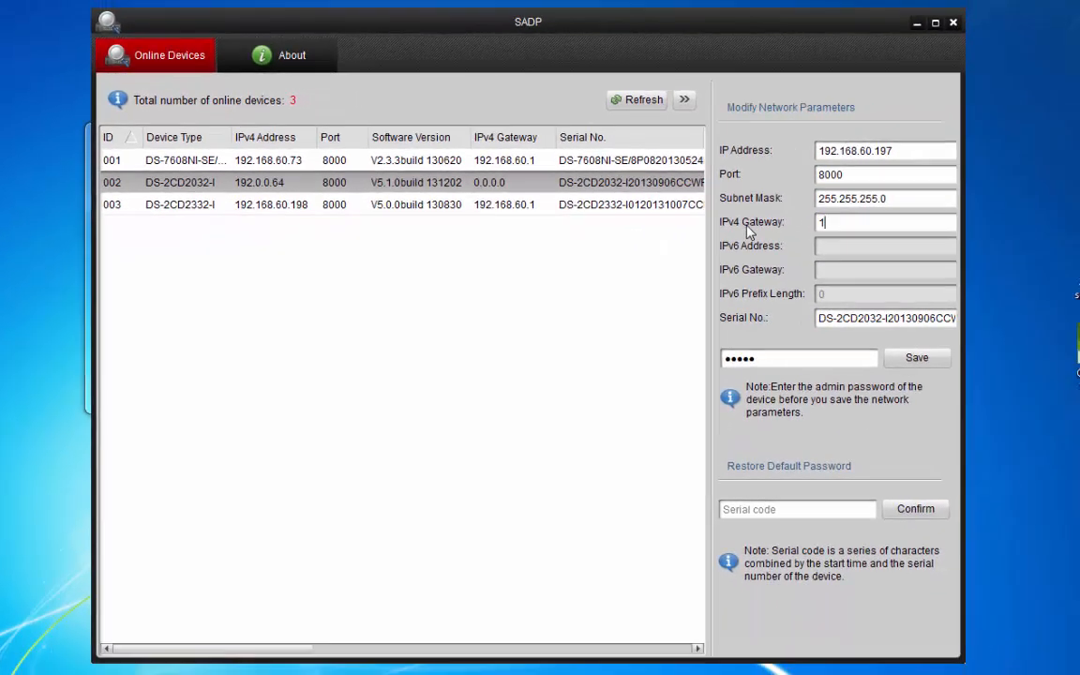
Step: Enter IPv4 gateway 192.168.60.1 for the camera, matching the PC's gateway
text(92.168.60.1)
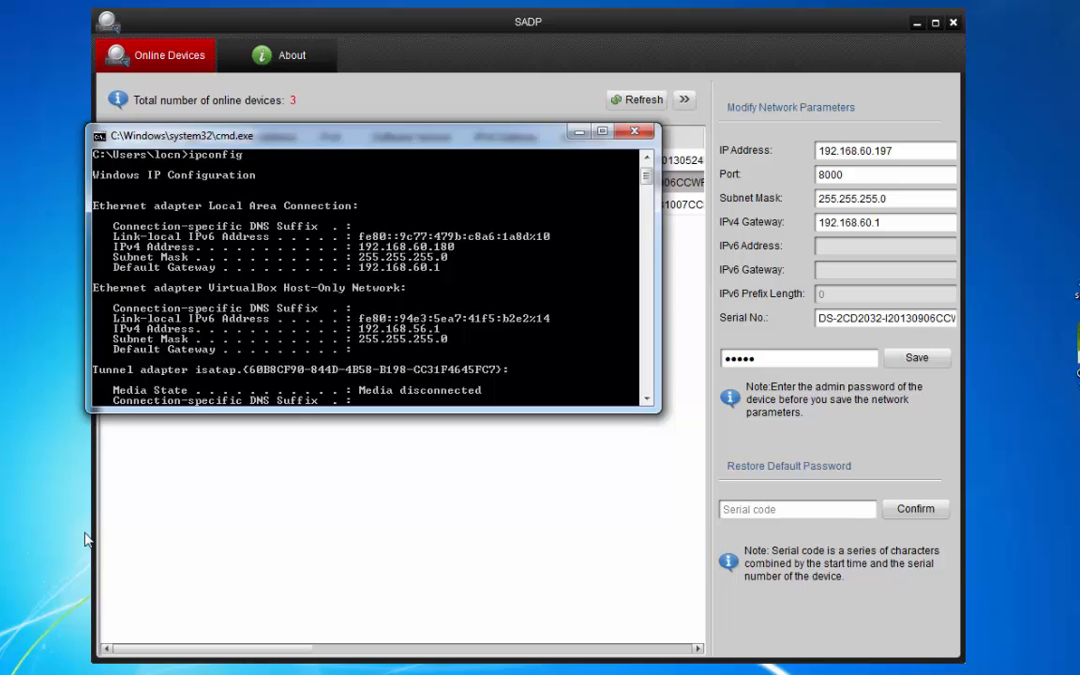
mouse_move(75, 508)
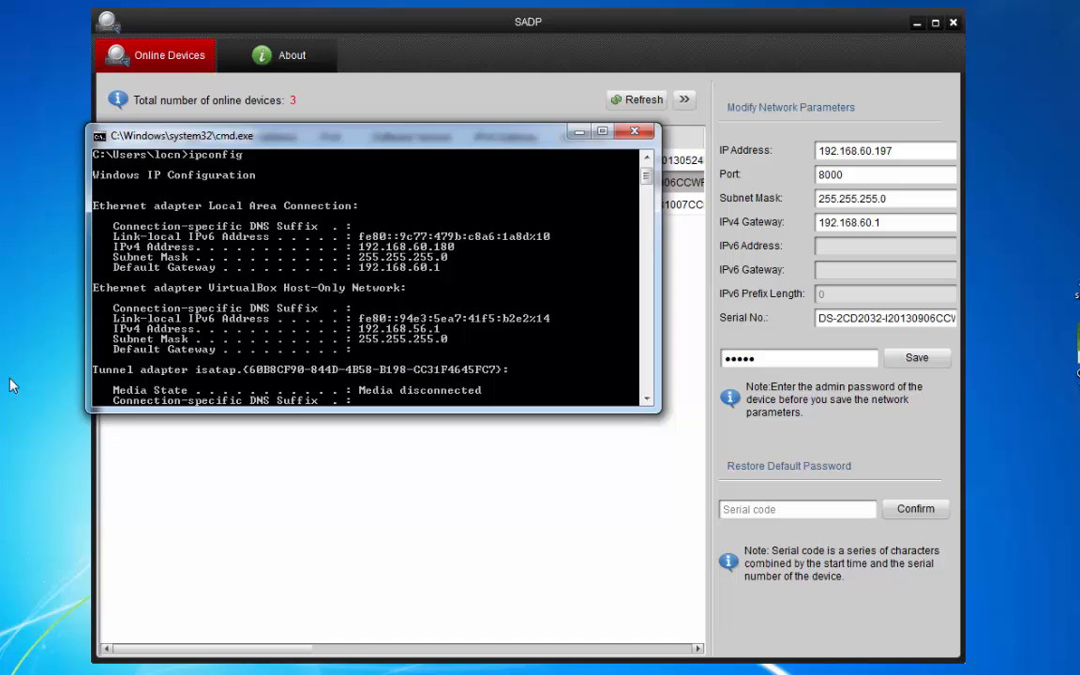
mouse_move(251, 274)
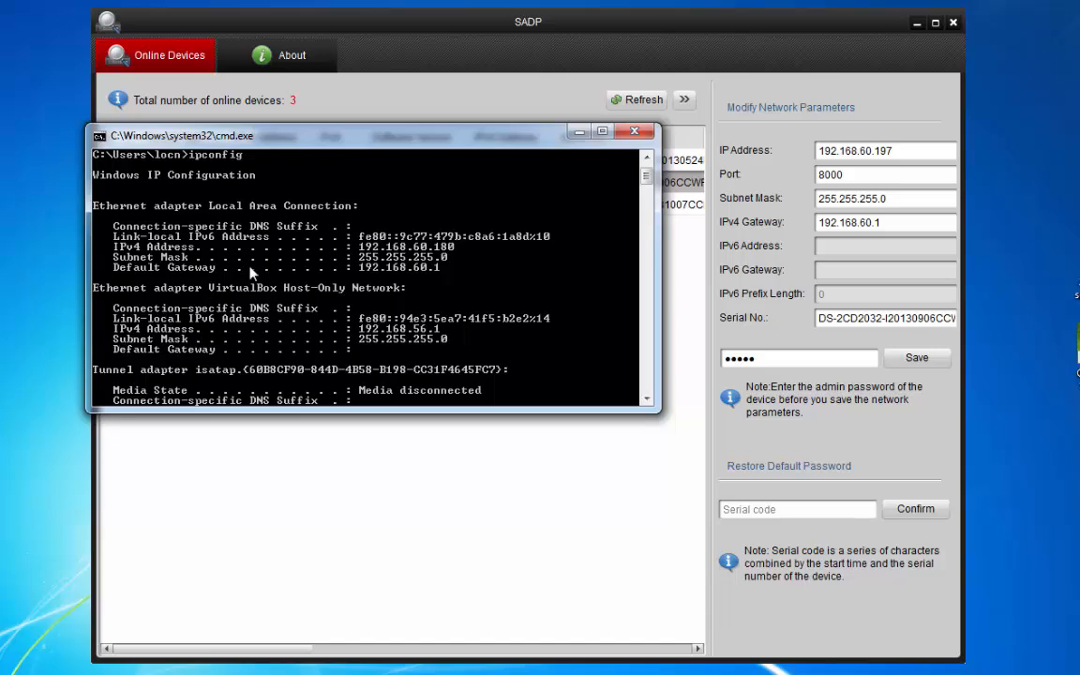
mouse_move(296, 270)
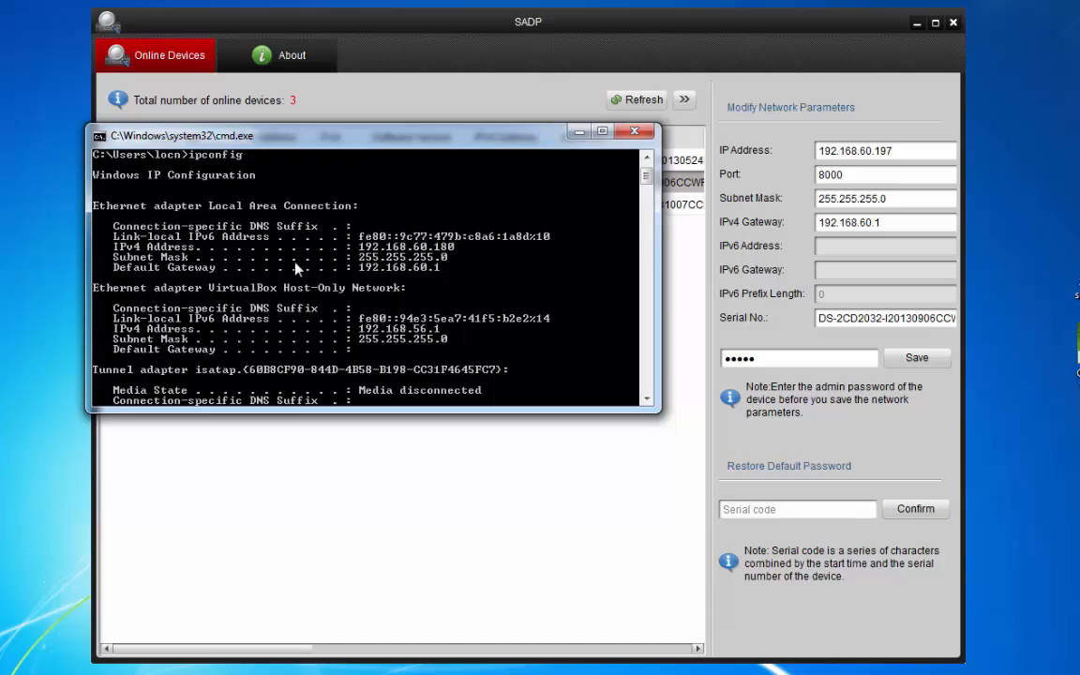
mouse_move(403, 266)
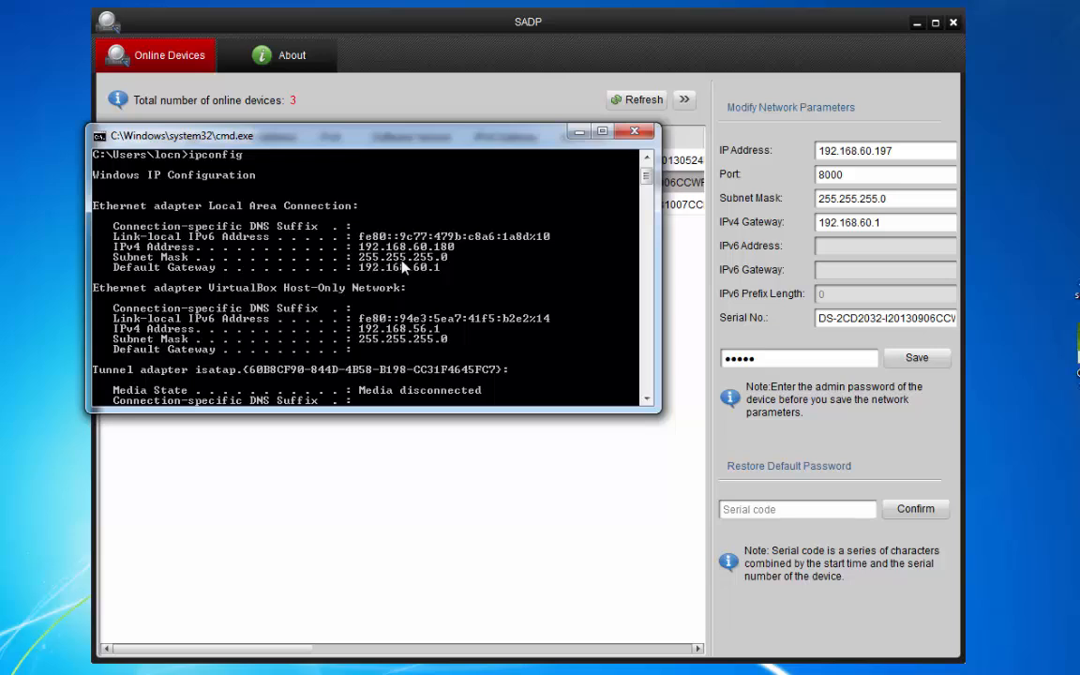
mouse_move(443, 268)
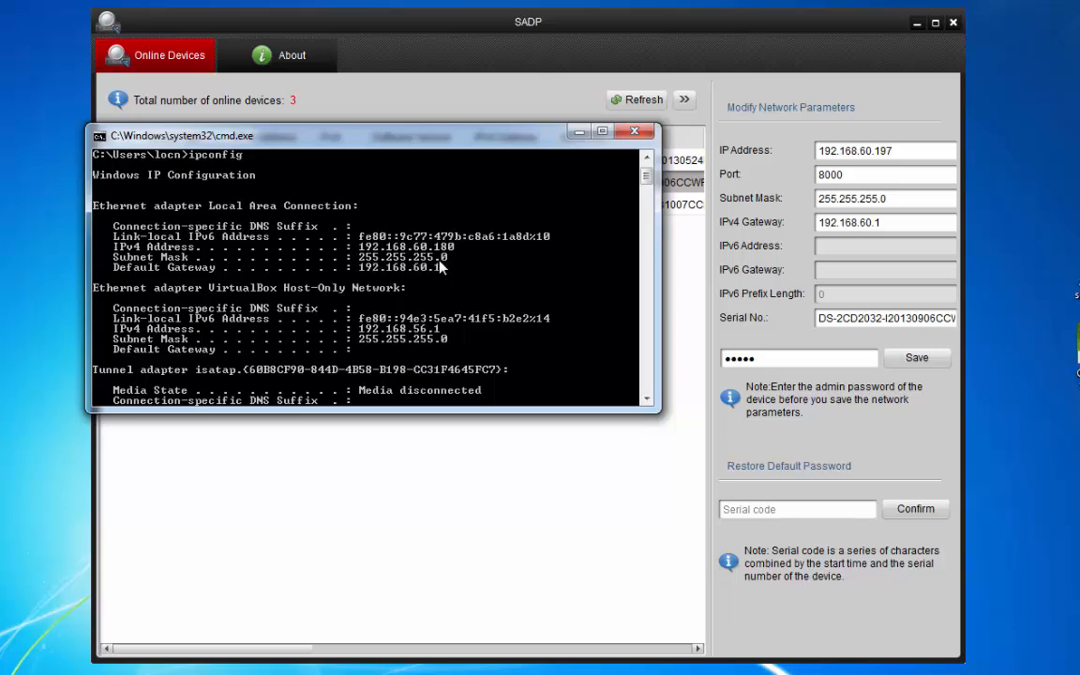
mouse_move(383, 266)
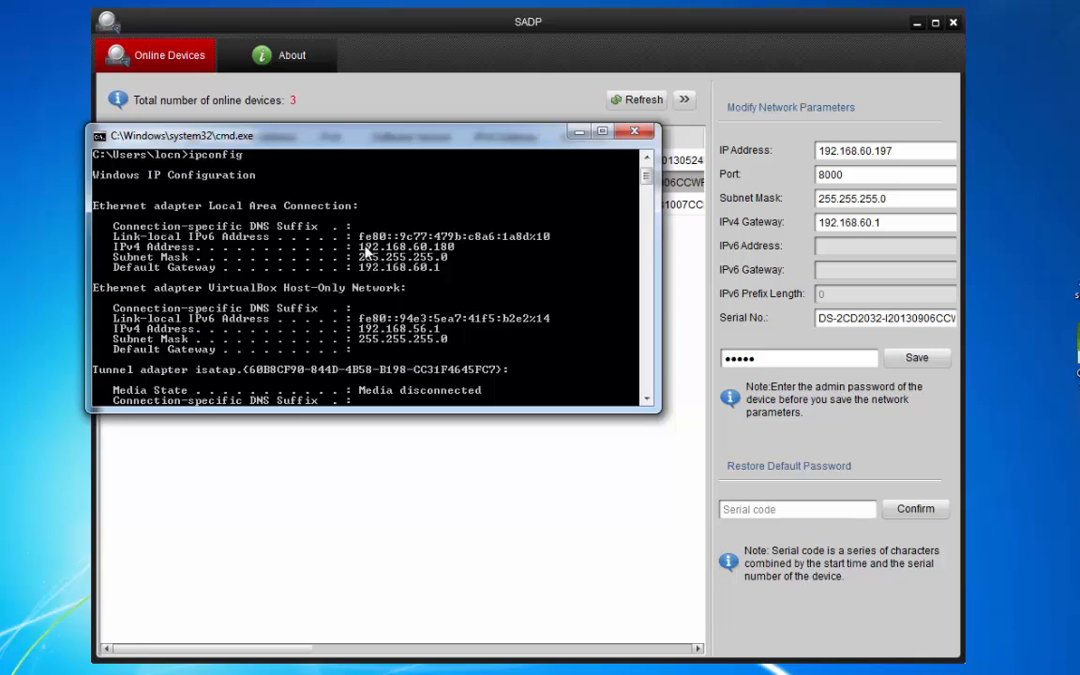
mouse_move(360, 259)
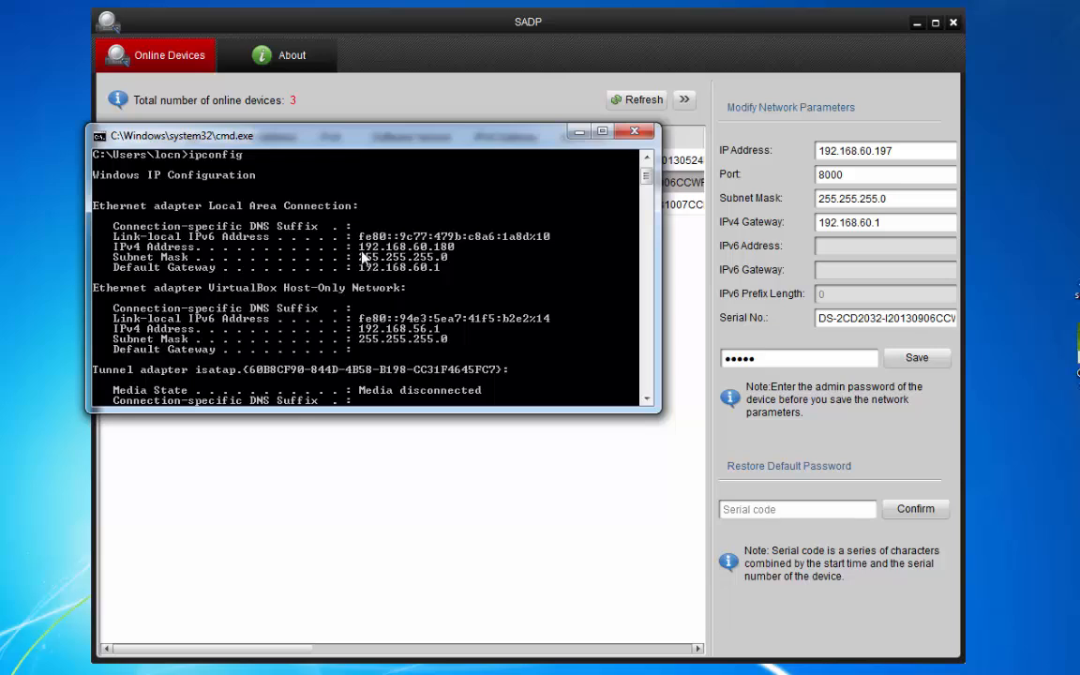
mouse_move(398, 259)
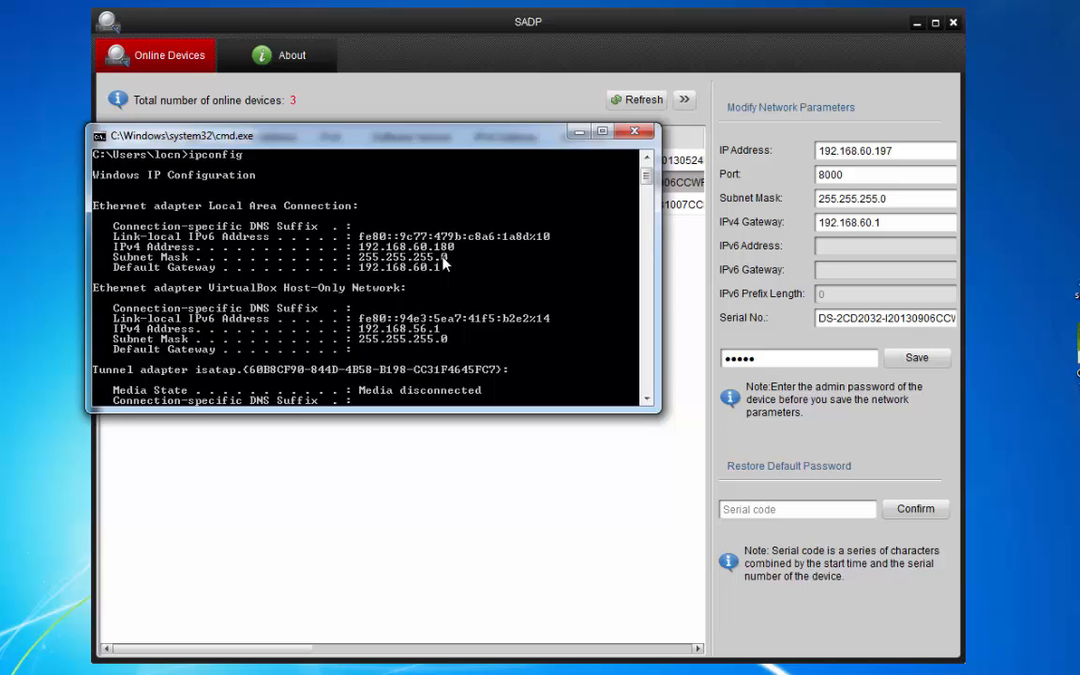
mouse_move(443, 262)
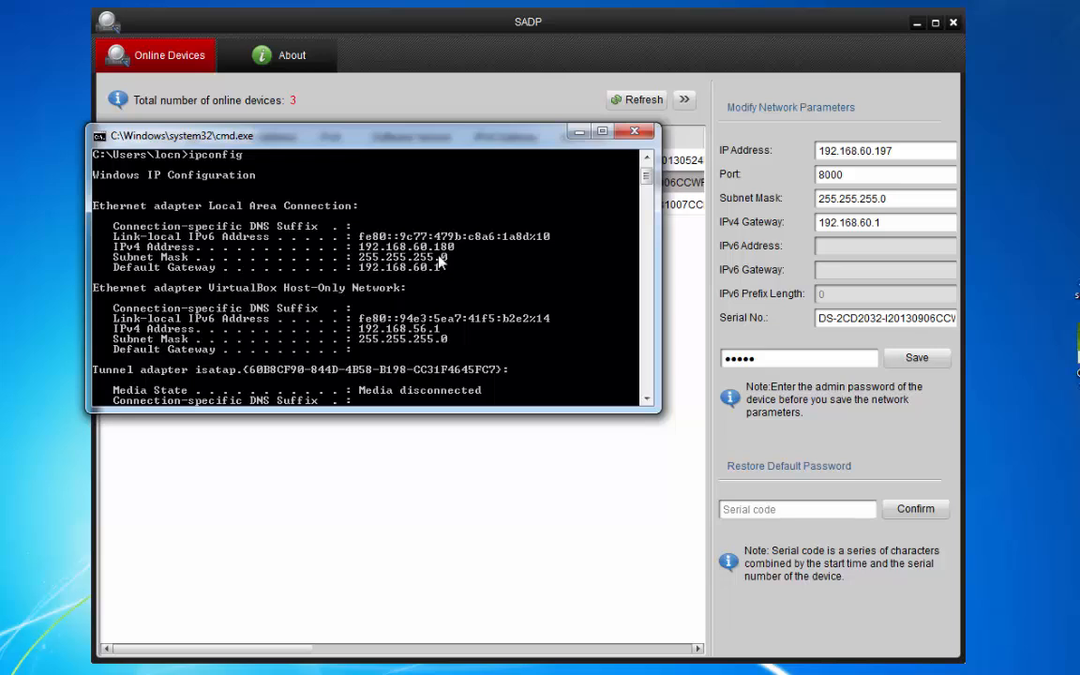
mouse_move(439, 262)
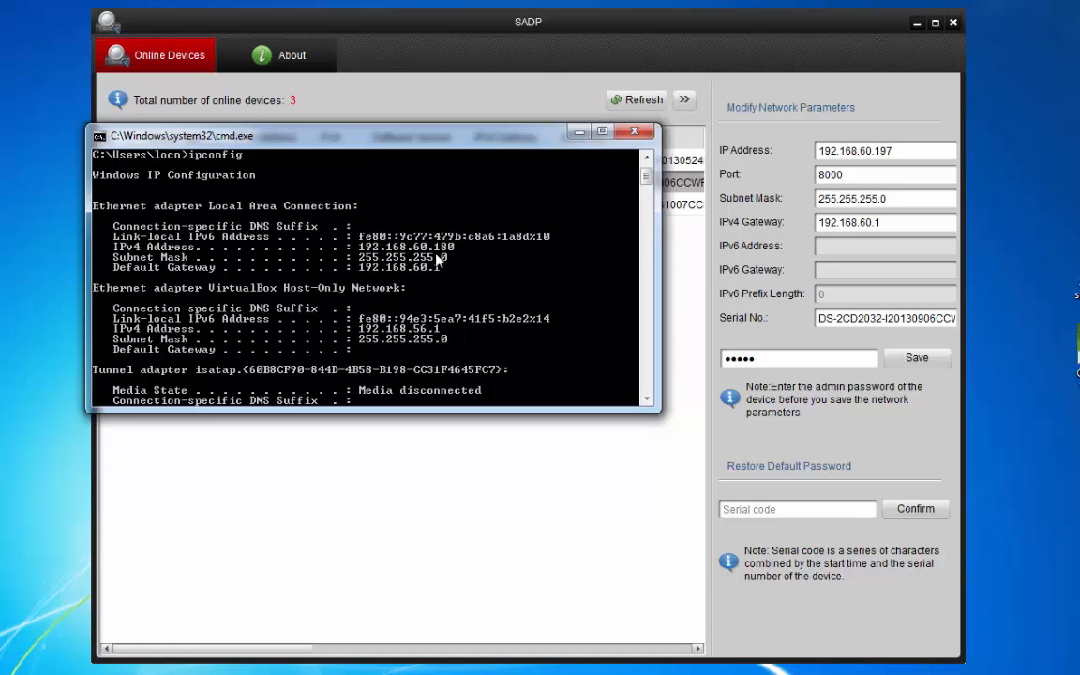
mouse_move(435, 263)
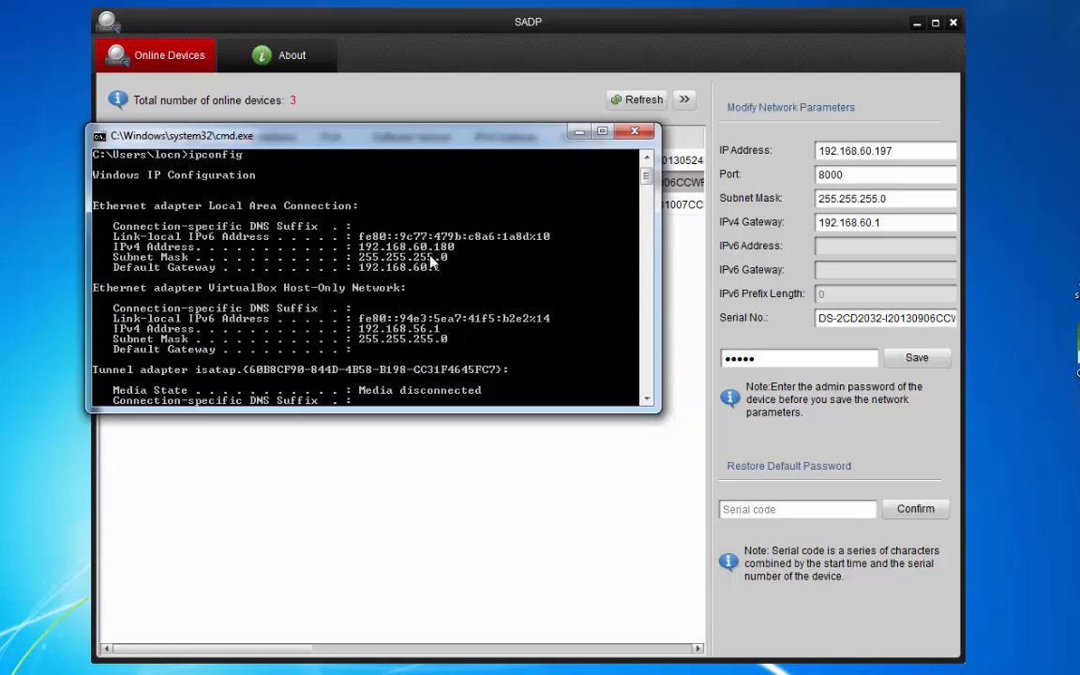
mouse_move(433, 263)
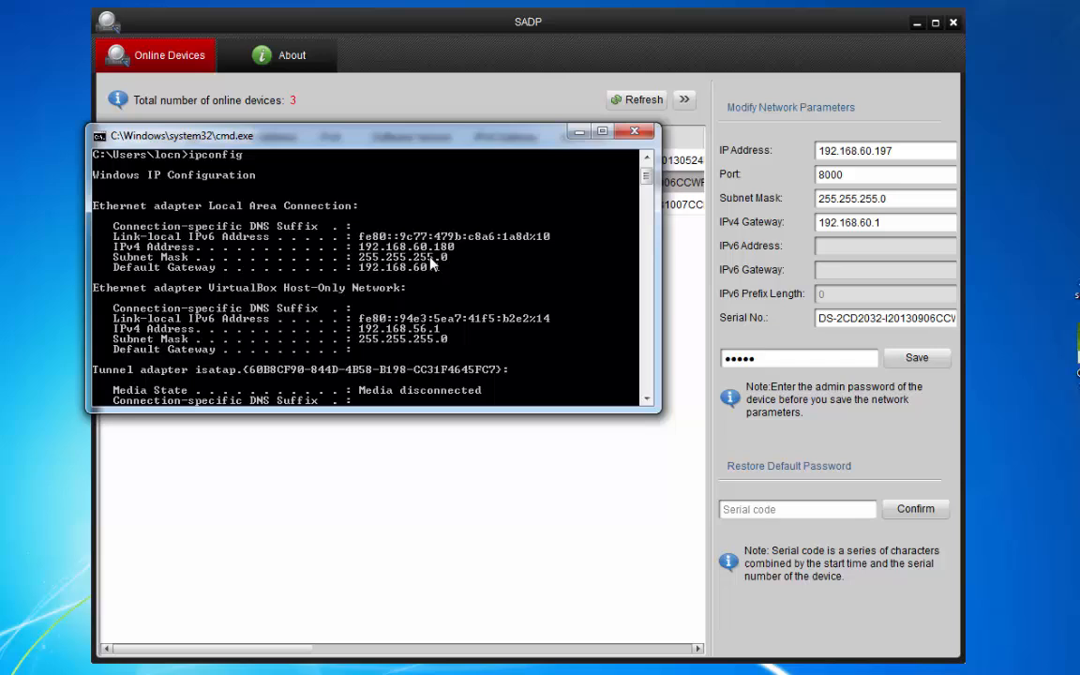
mouse_move(337, 210)
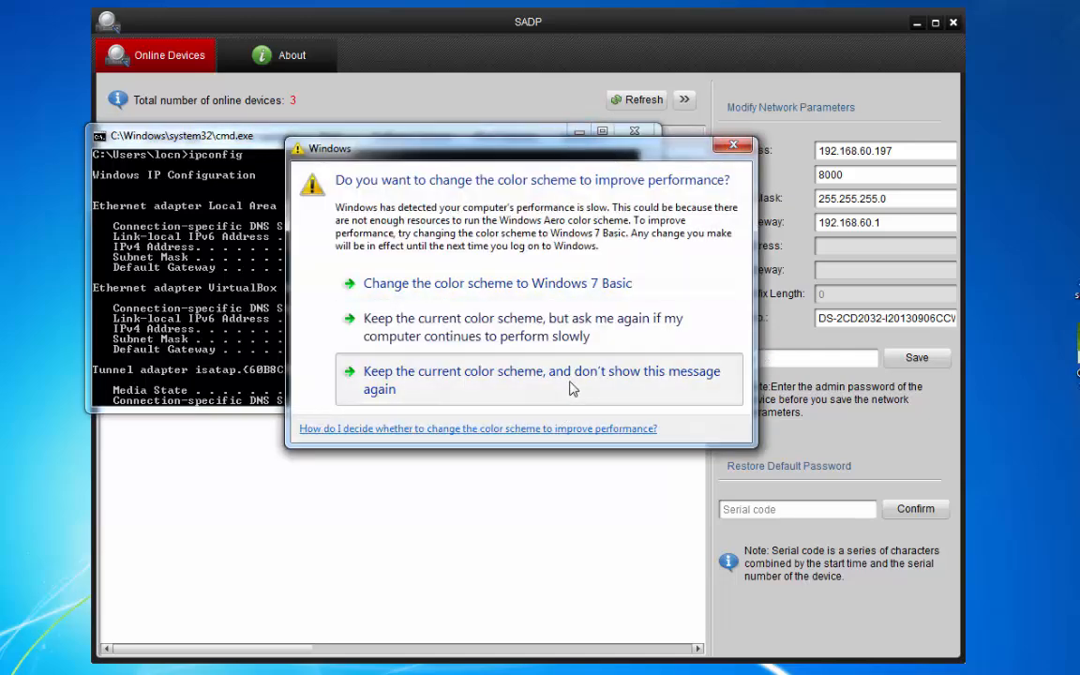
Step: Keep the current Windows colour scheme and stop the prompt from reappearing
click(540, 379)
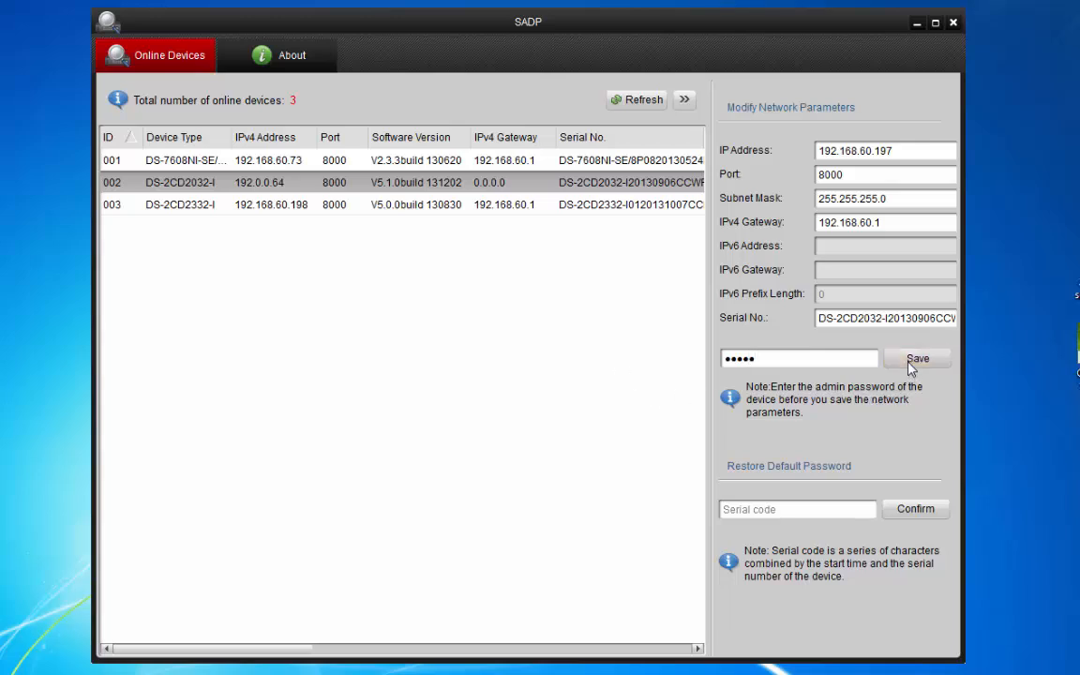
Step: Save the new settings to the camera and confirm the list shows 192.168.60.197
click(917, 358)
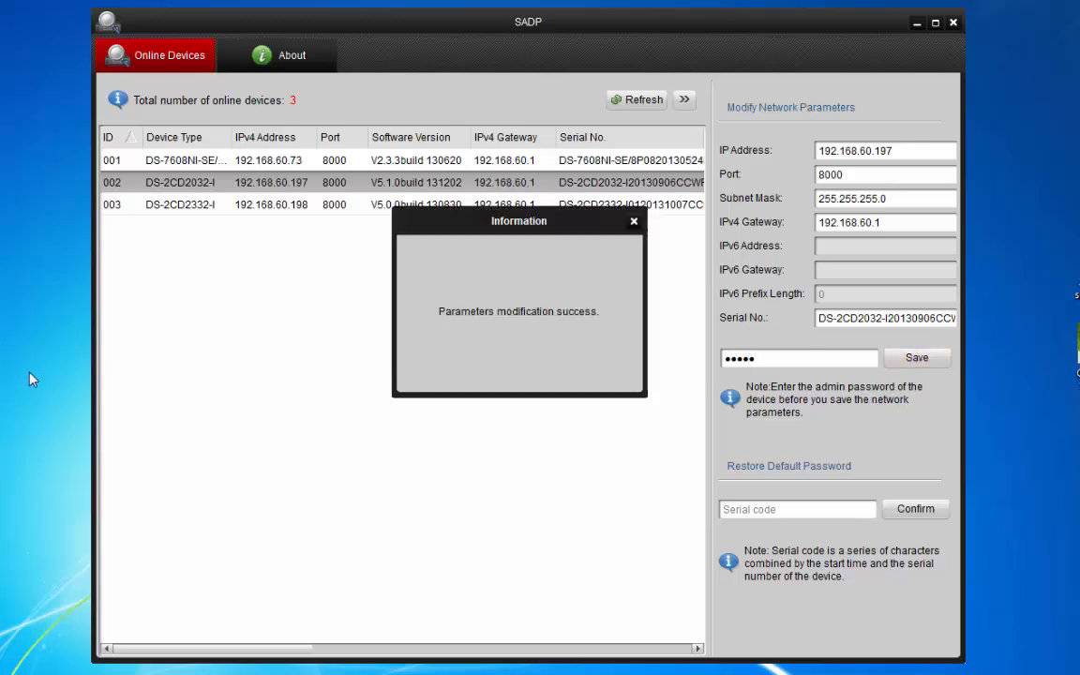
mouse_move(458, 364)
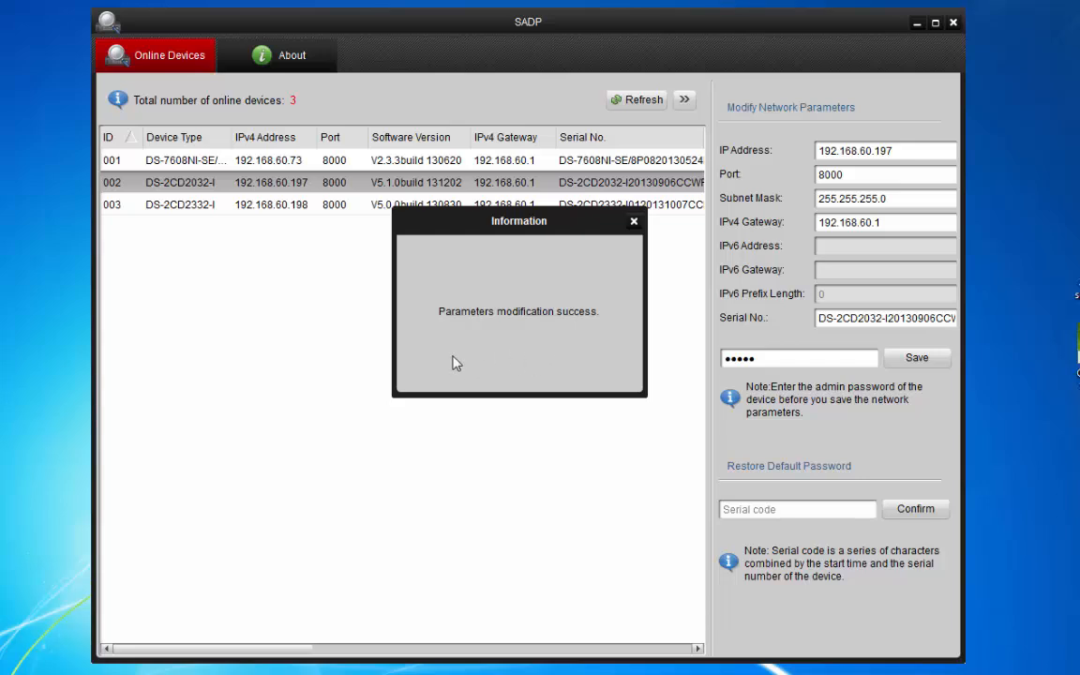
mouse_move(642, 259)
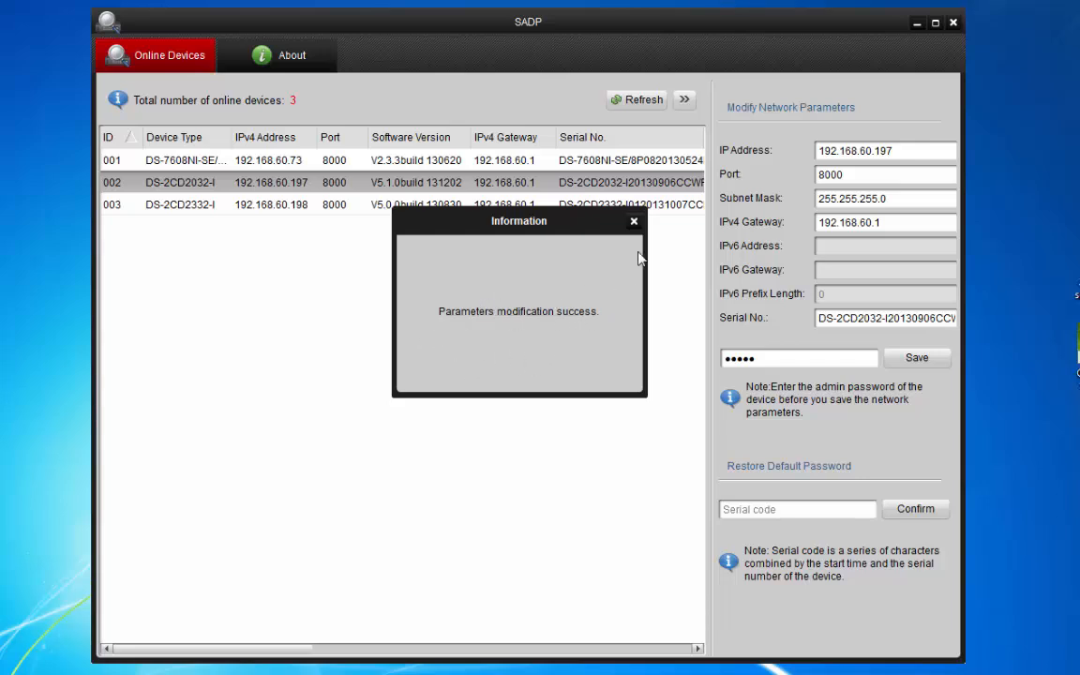
click(633, 221)
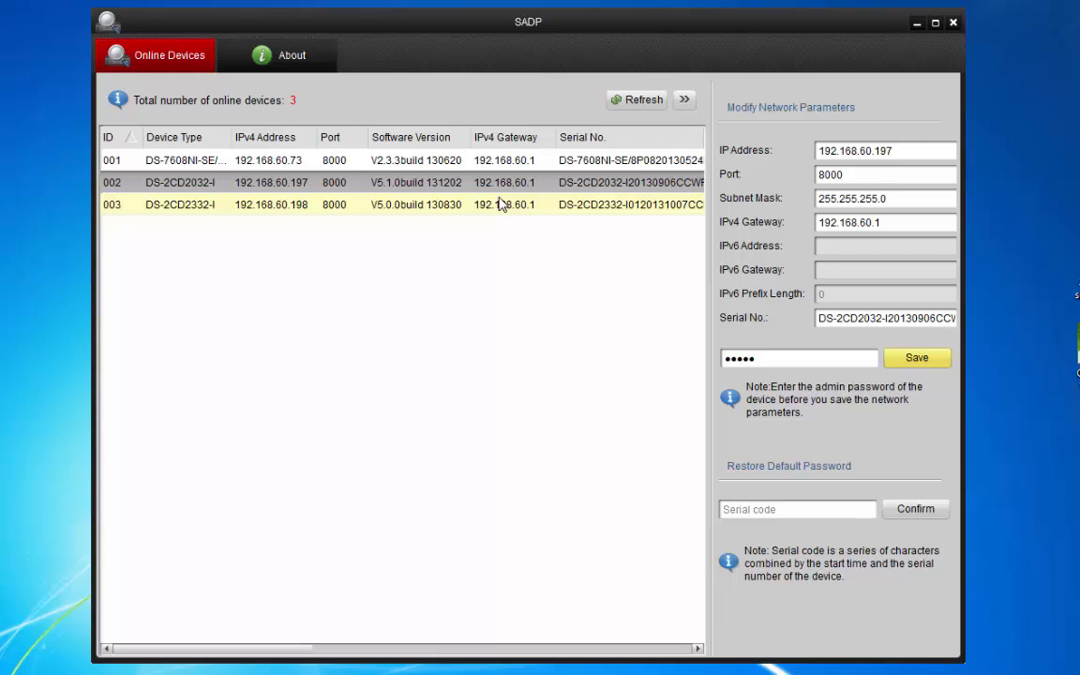
click(178, 182)
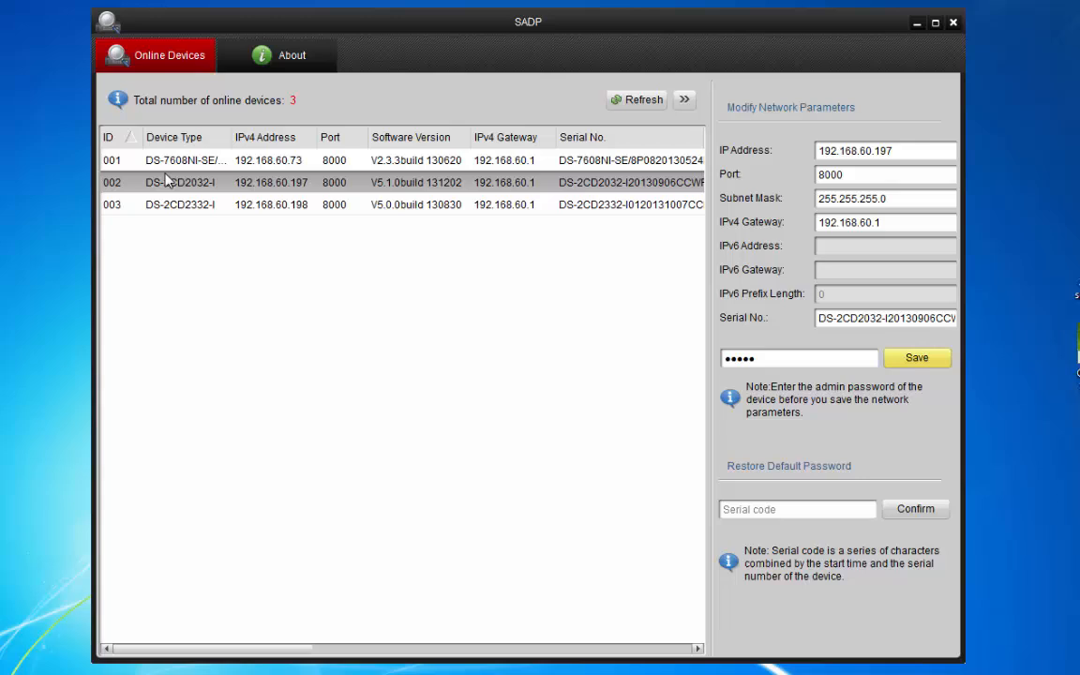
mouse_move(274, 195)
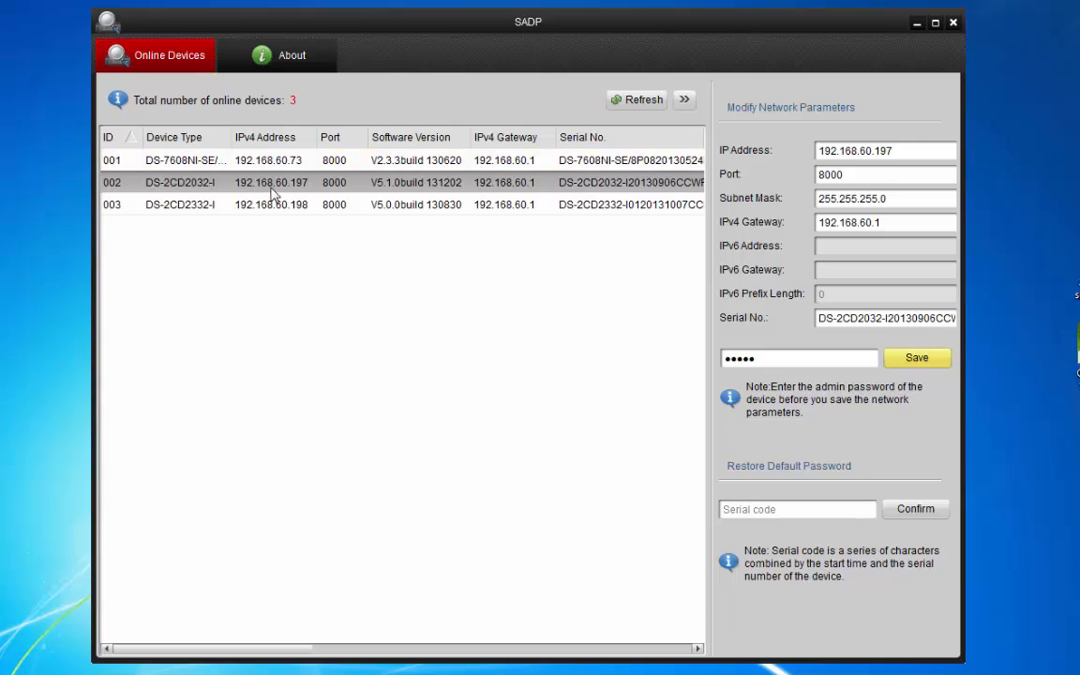
mouse_move(302, 199)
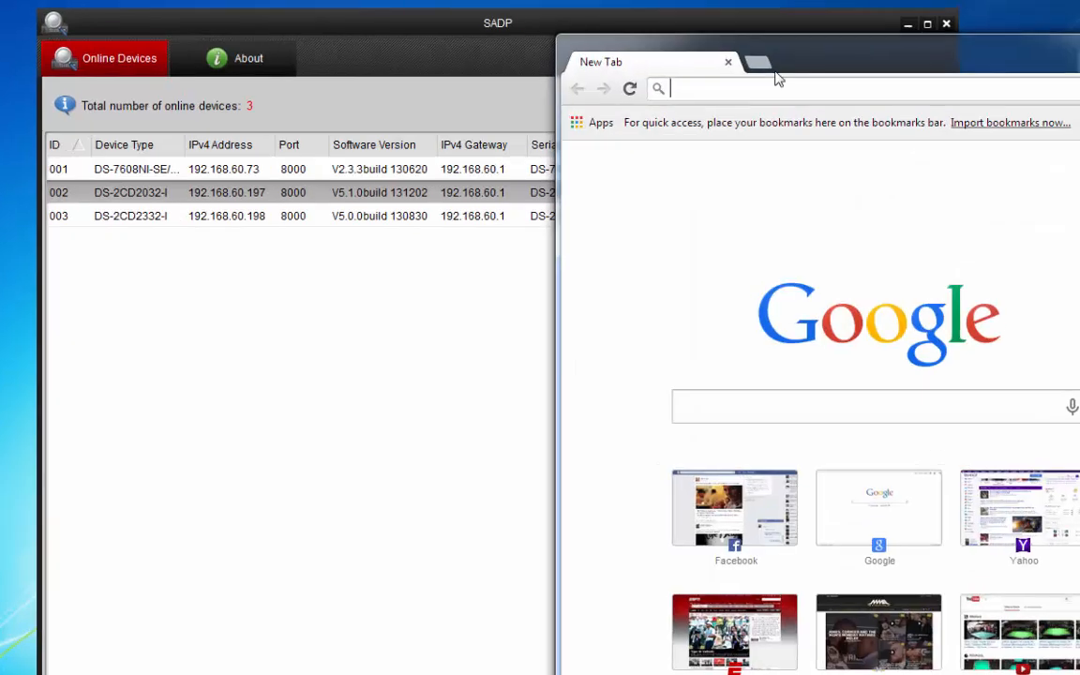
Step: Browse to the camera's web interface and log in with the admin credentials
text(192.168.60.198)
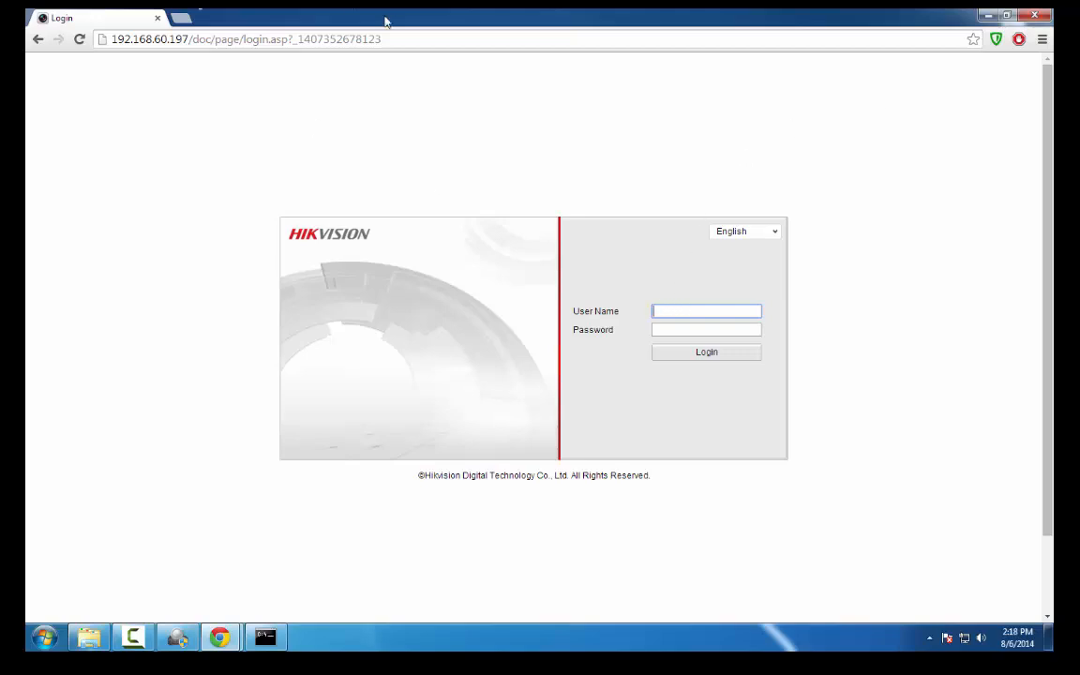
text(admin)
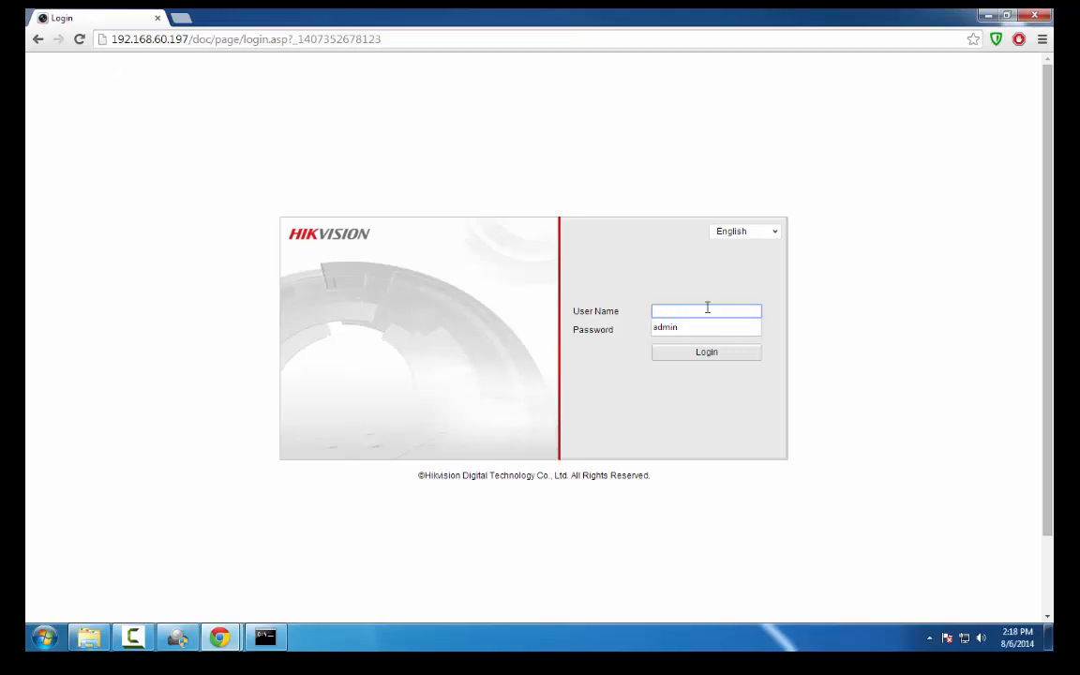
text(admin)
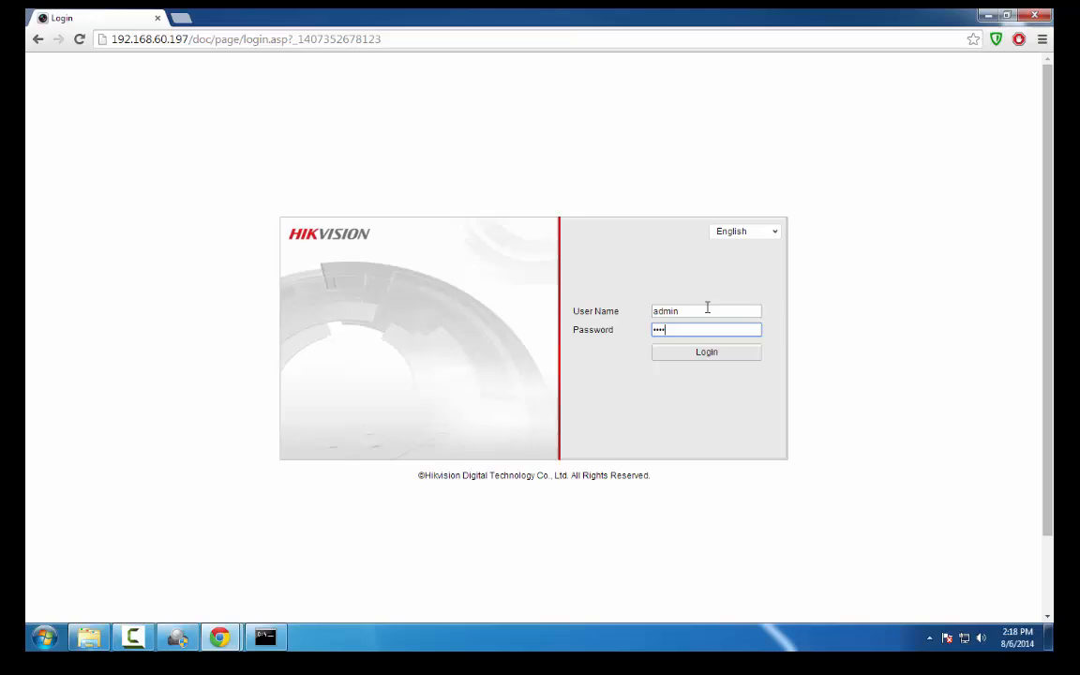
click(705, 352)
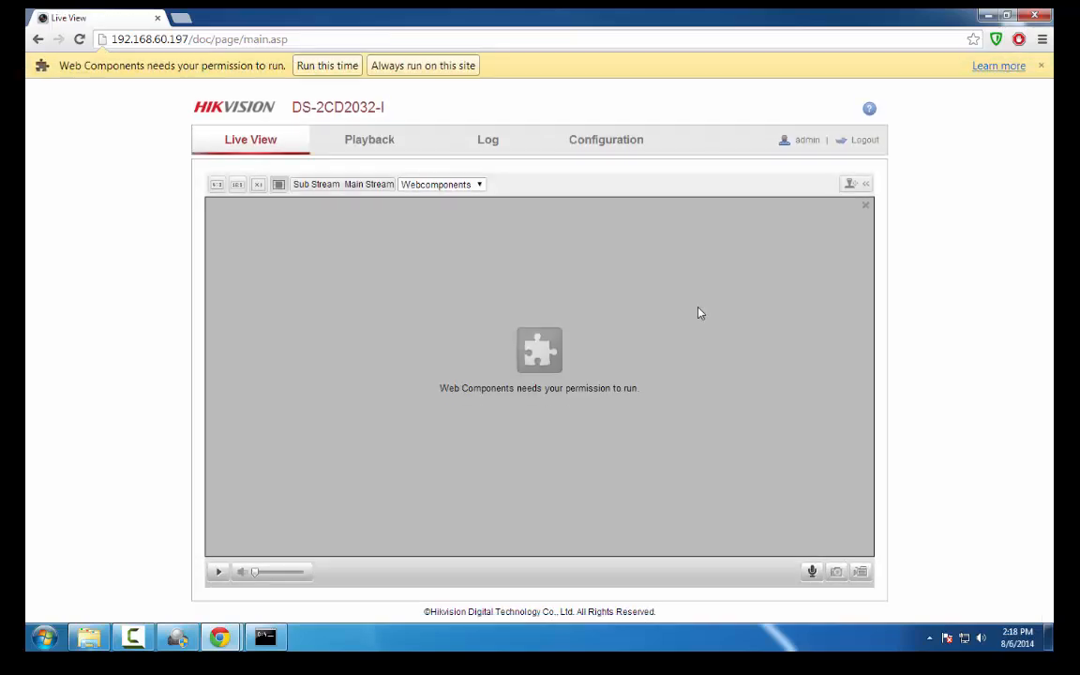
mouse_move(512, 244)
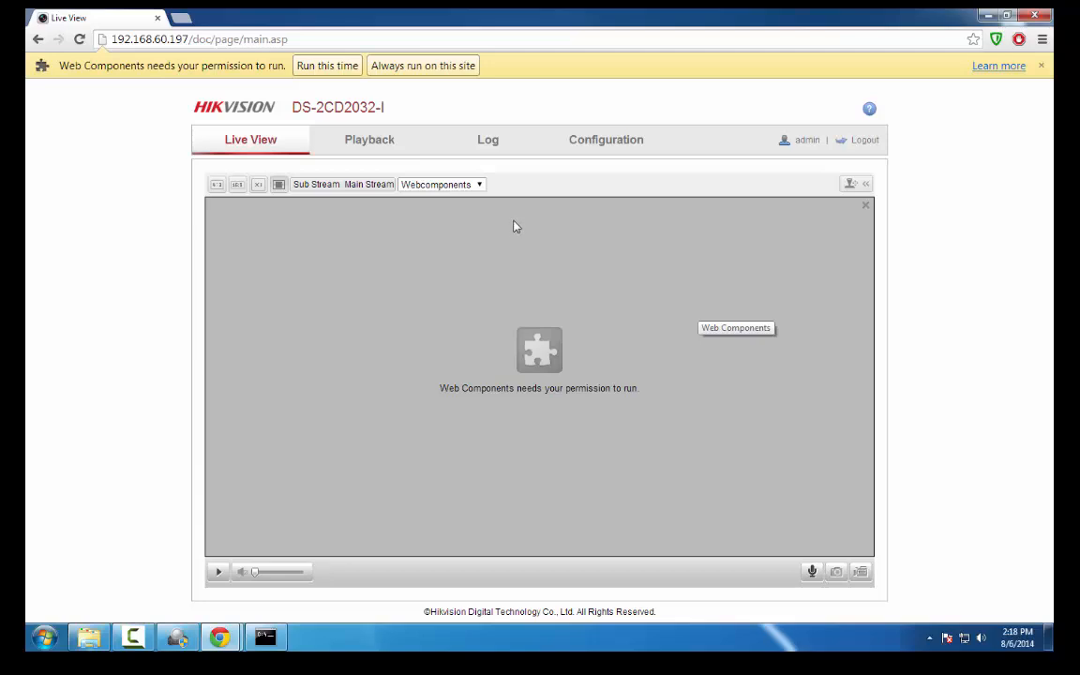
mouse_move(574, 148)
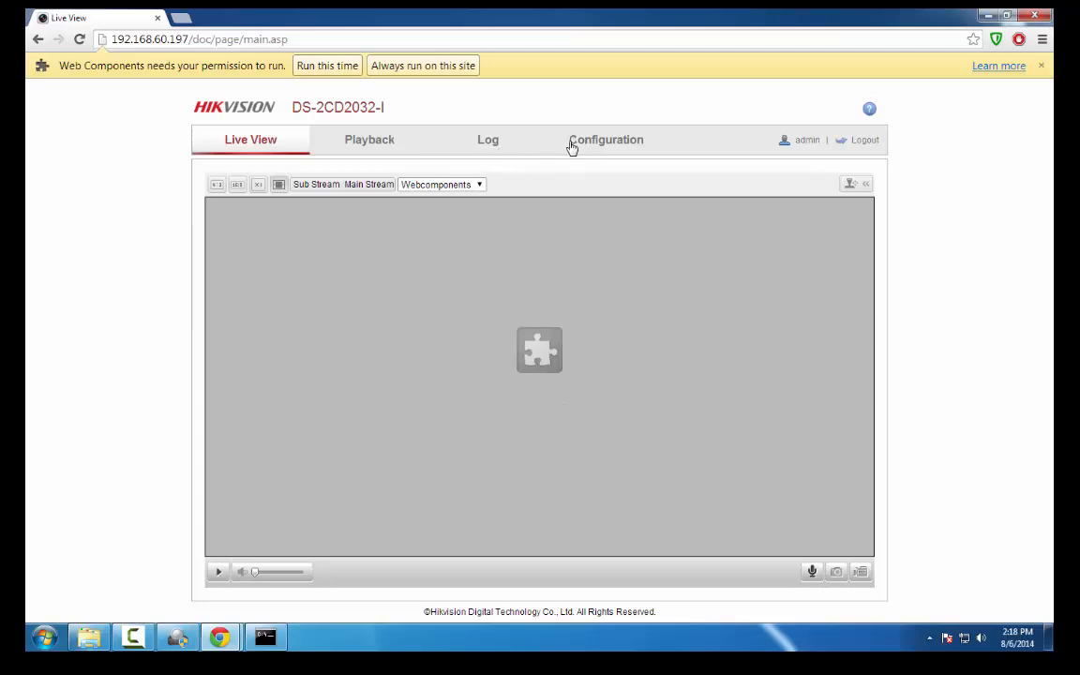
mouse_move(612, 146)
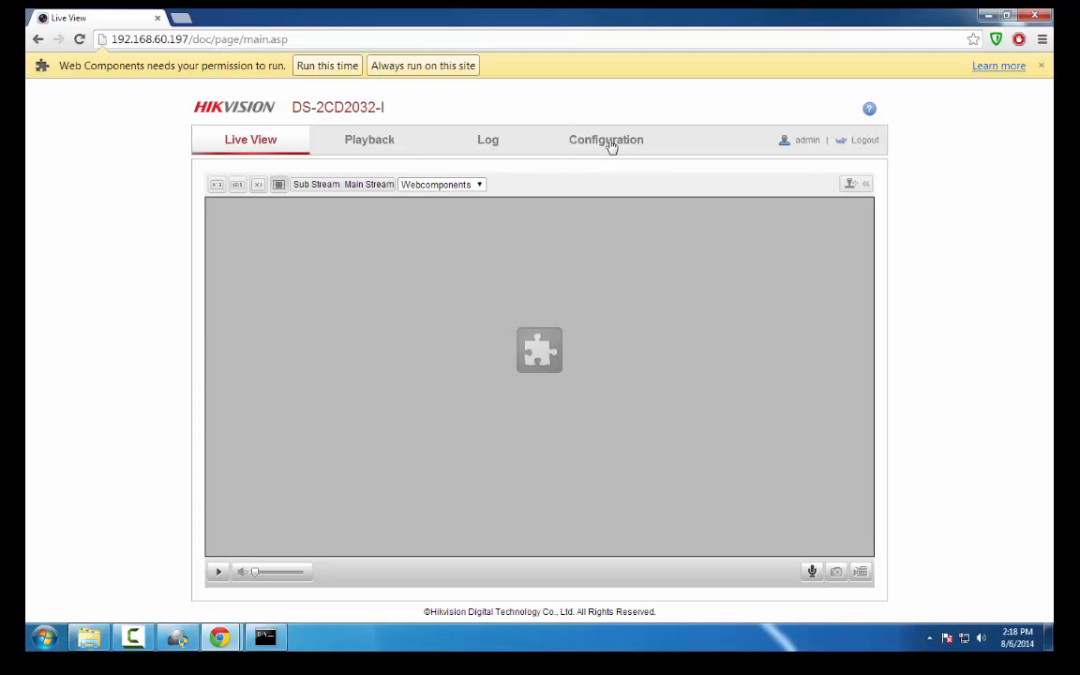
Step: Go to the camera's Configuration section showing System maintenance options
click(606, 139)
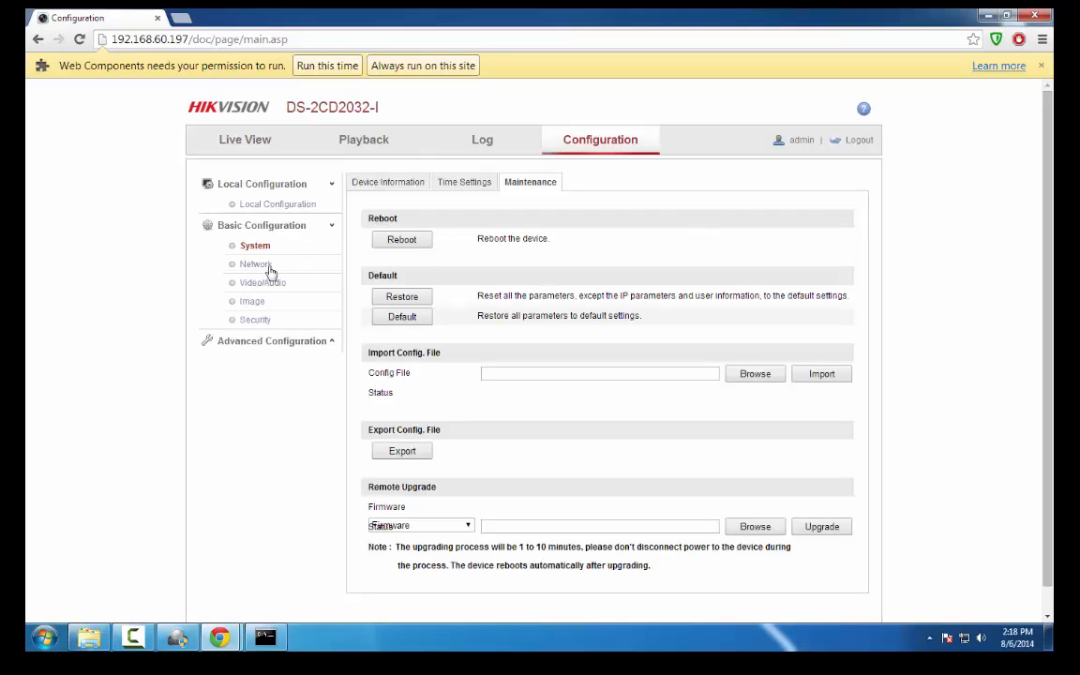
Step: View the Network TCP/IP settings and select the IPv4 address 192.168.60.197 to verify it
click(255, 263)
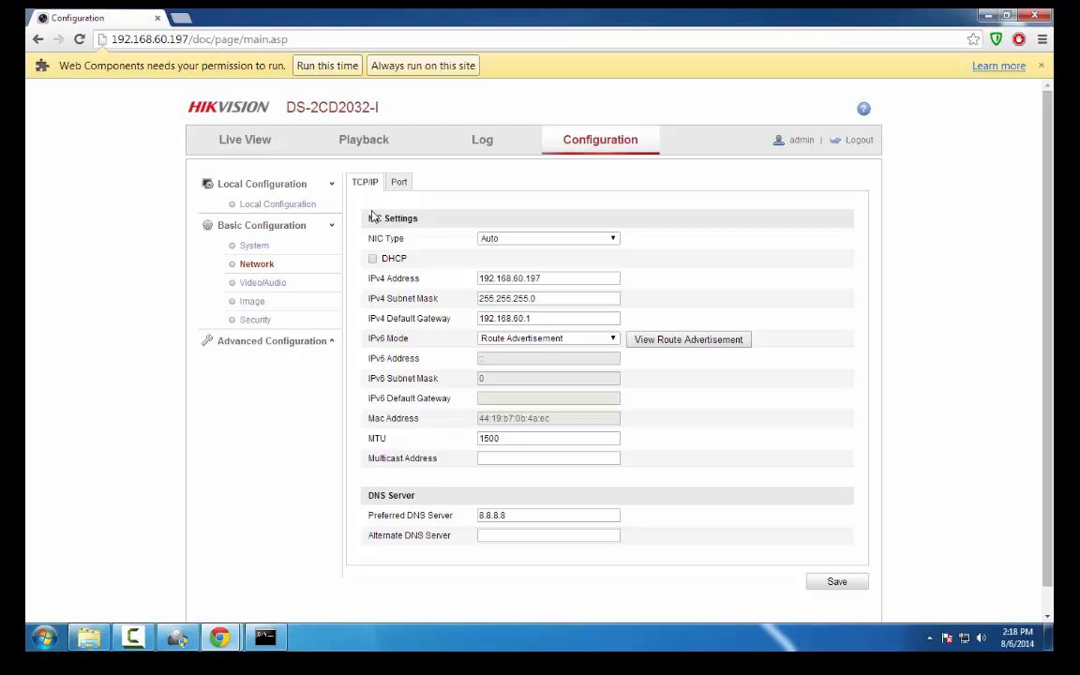
triple_click(548, 277)
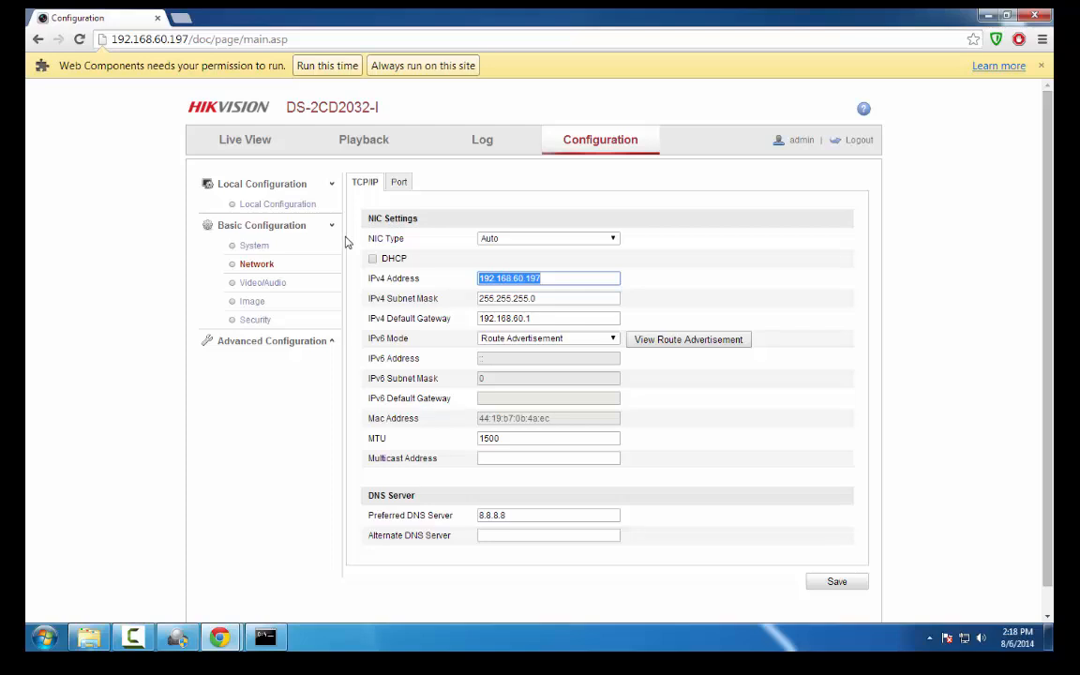
mouse_move(360, 242)
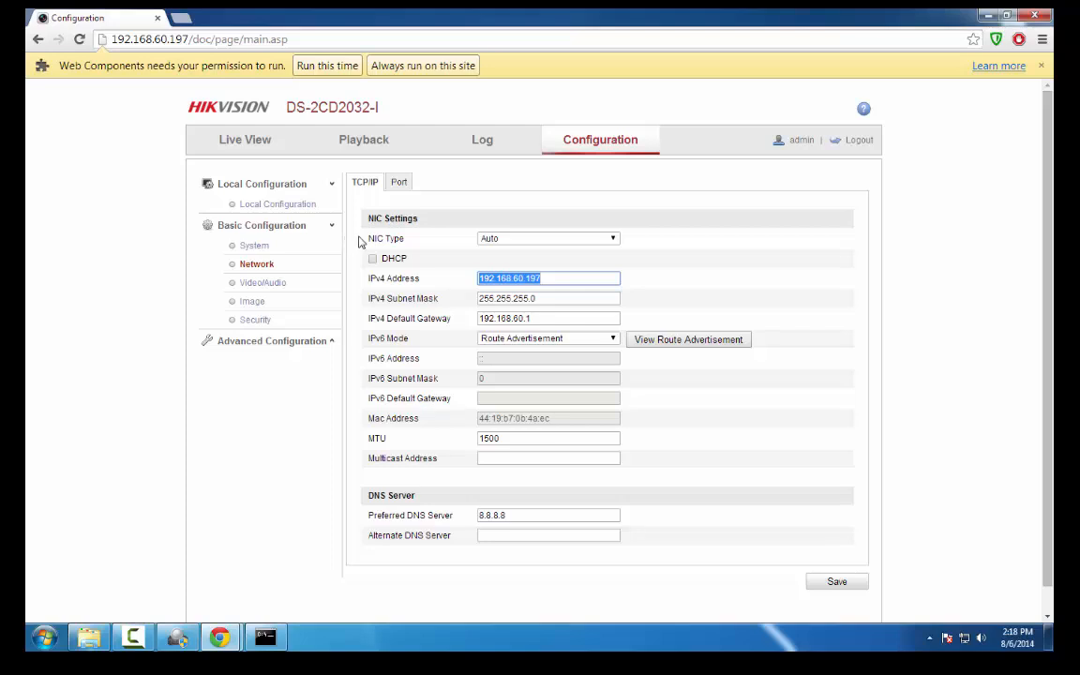